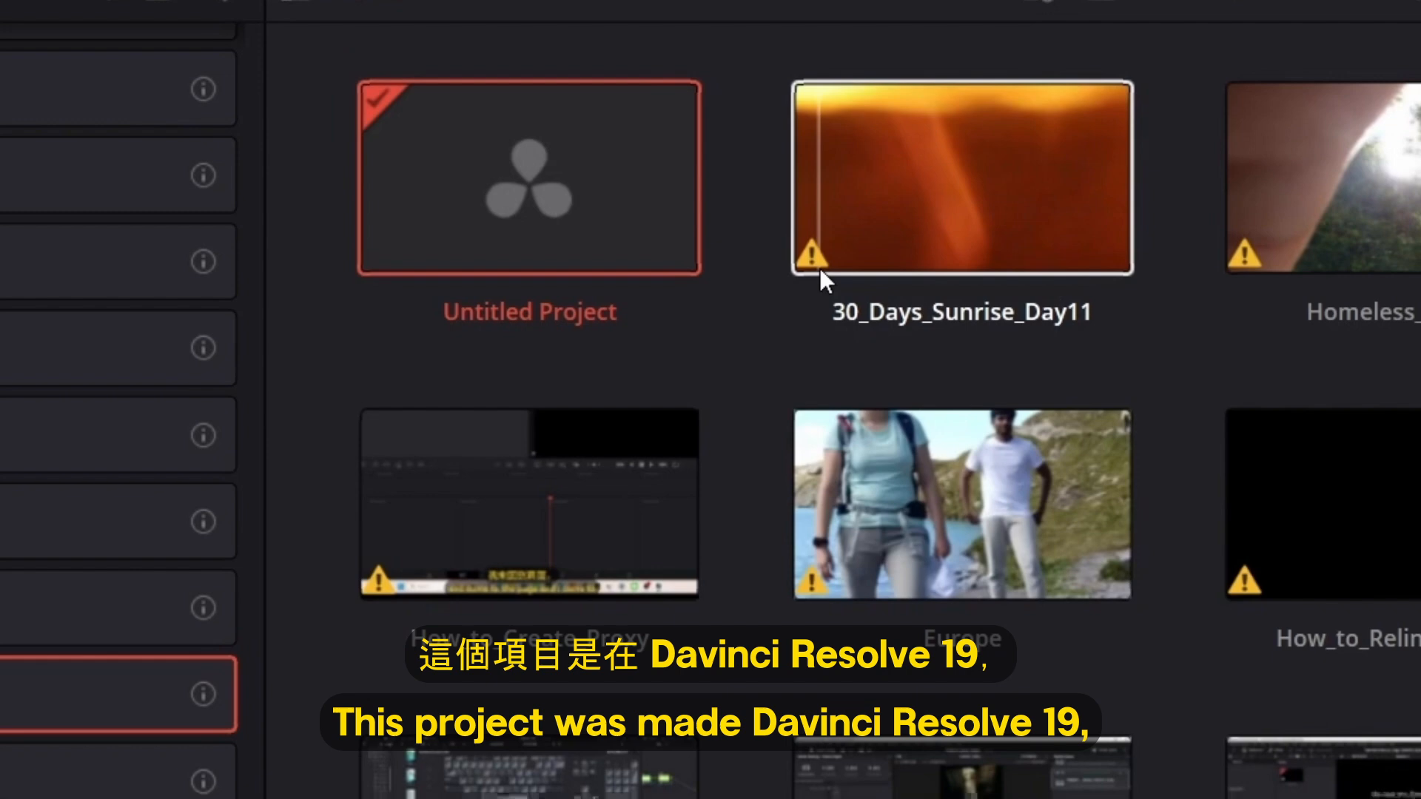
{"action": "mouse_move", "coordinate": [820, 254]}
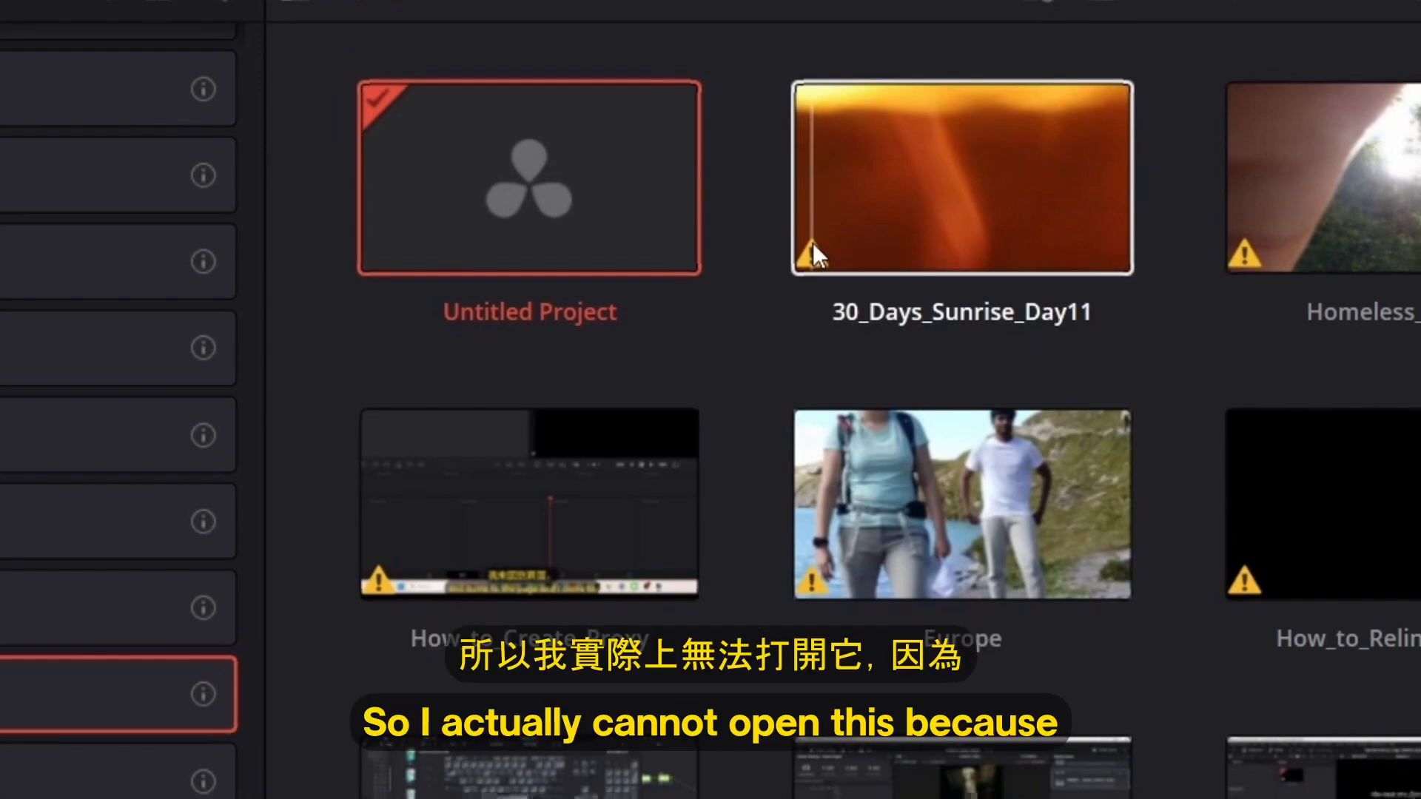
Search Google for 'DAVinci' and reach the DaVinci Resolve 19 product page on Blackmagic Design
{"action": "double_click", "coordinate": [959, 181]}
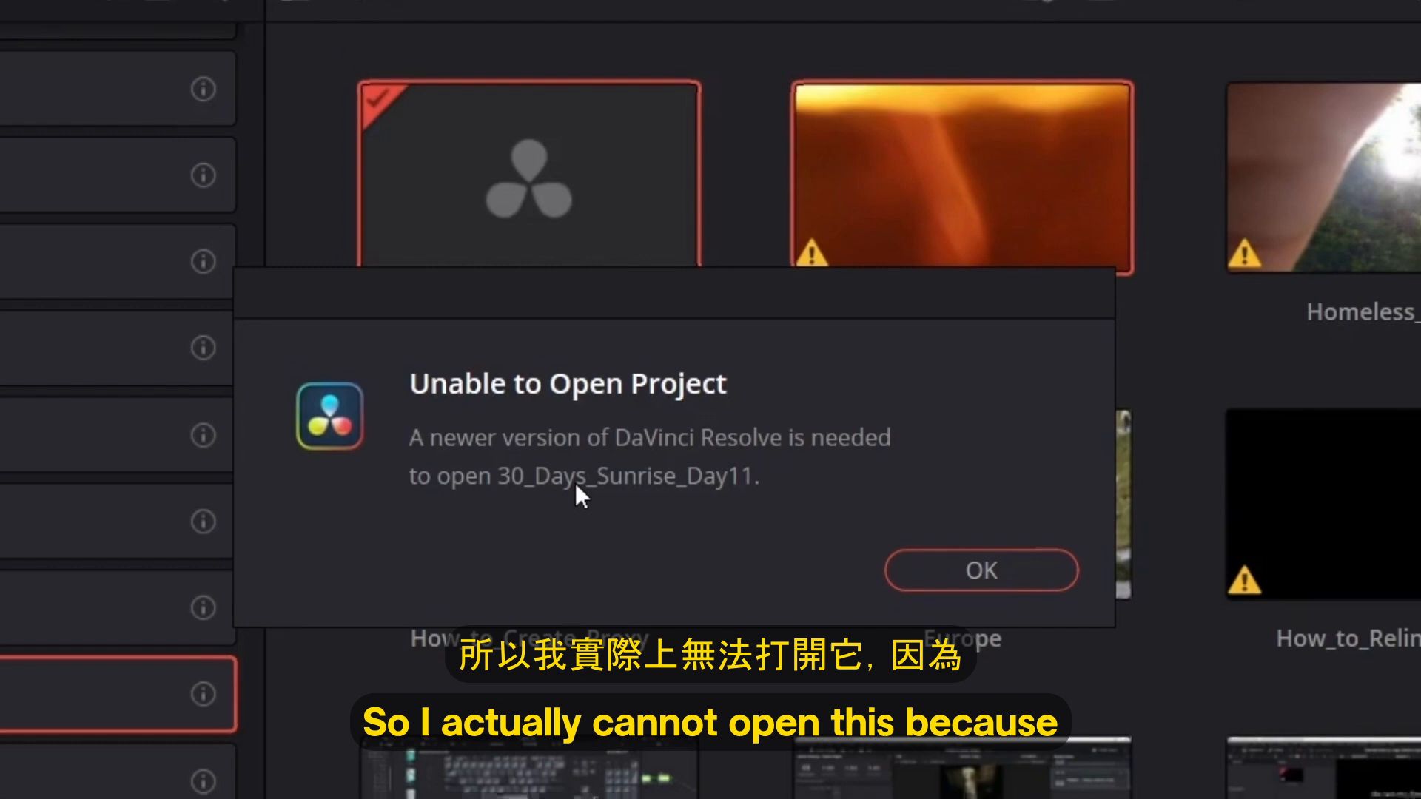
{"action": "mouse_move", "coordinate": [974, 598]}
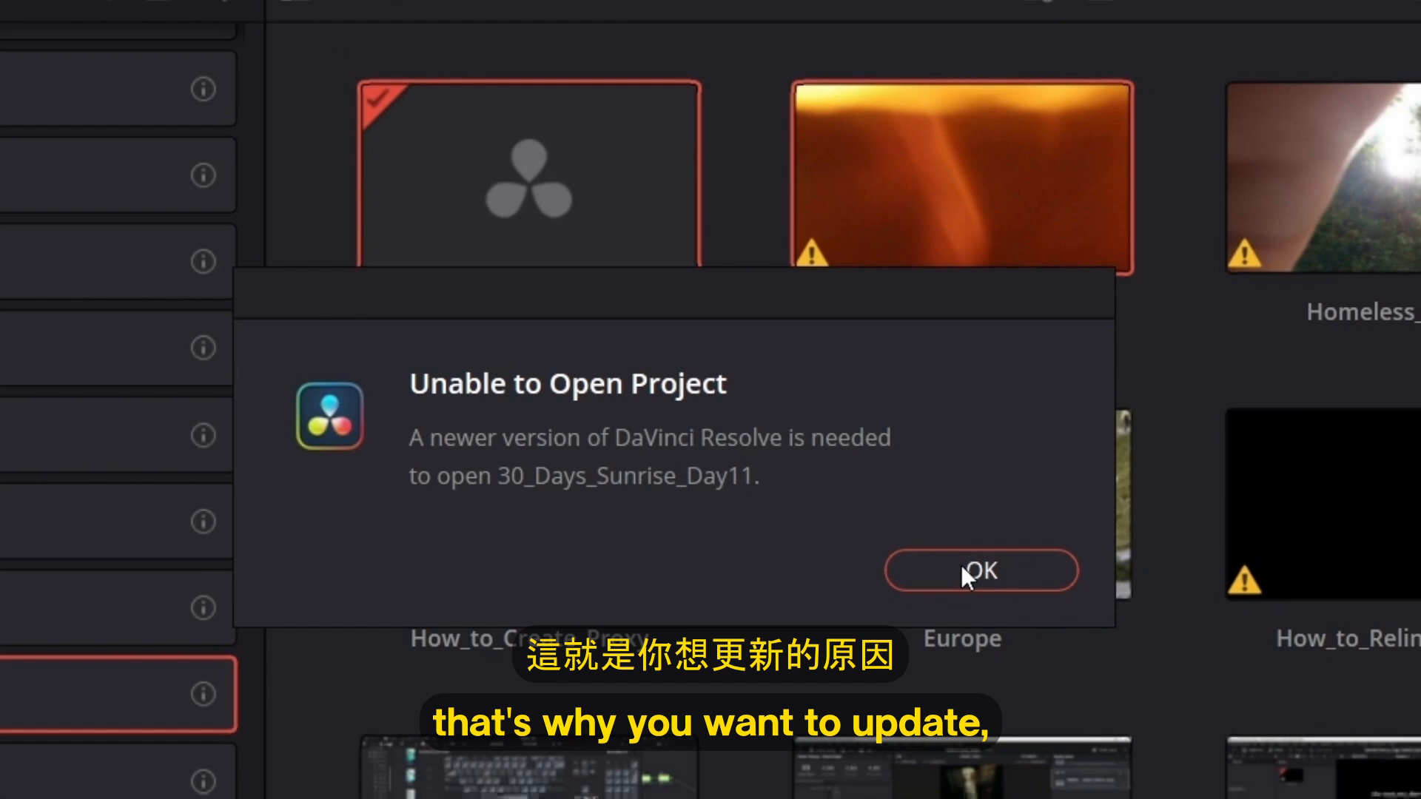
{"action": "left_click", "coordinate": [983, 571]}
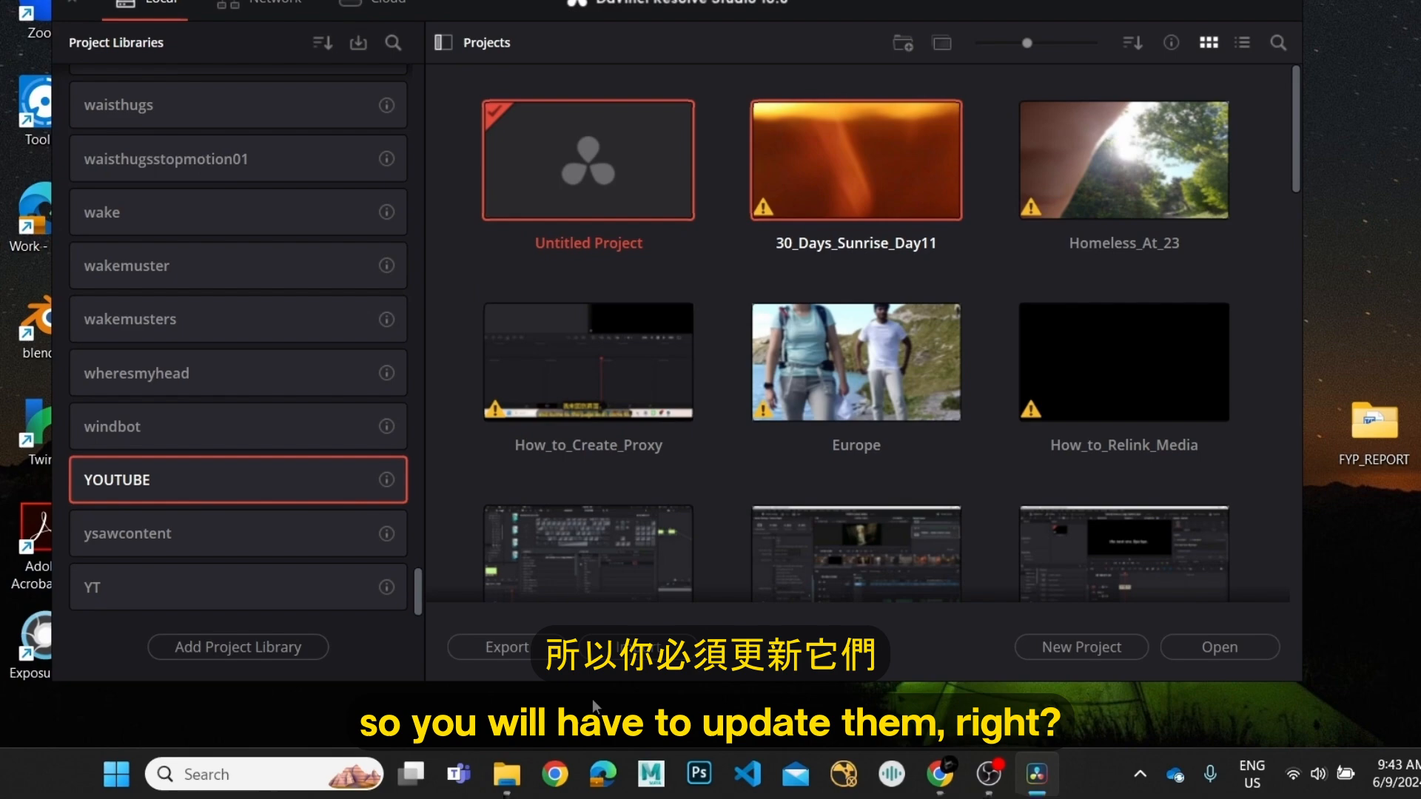
{"action": "left_click", "coordinate": [550, 775]}
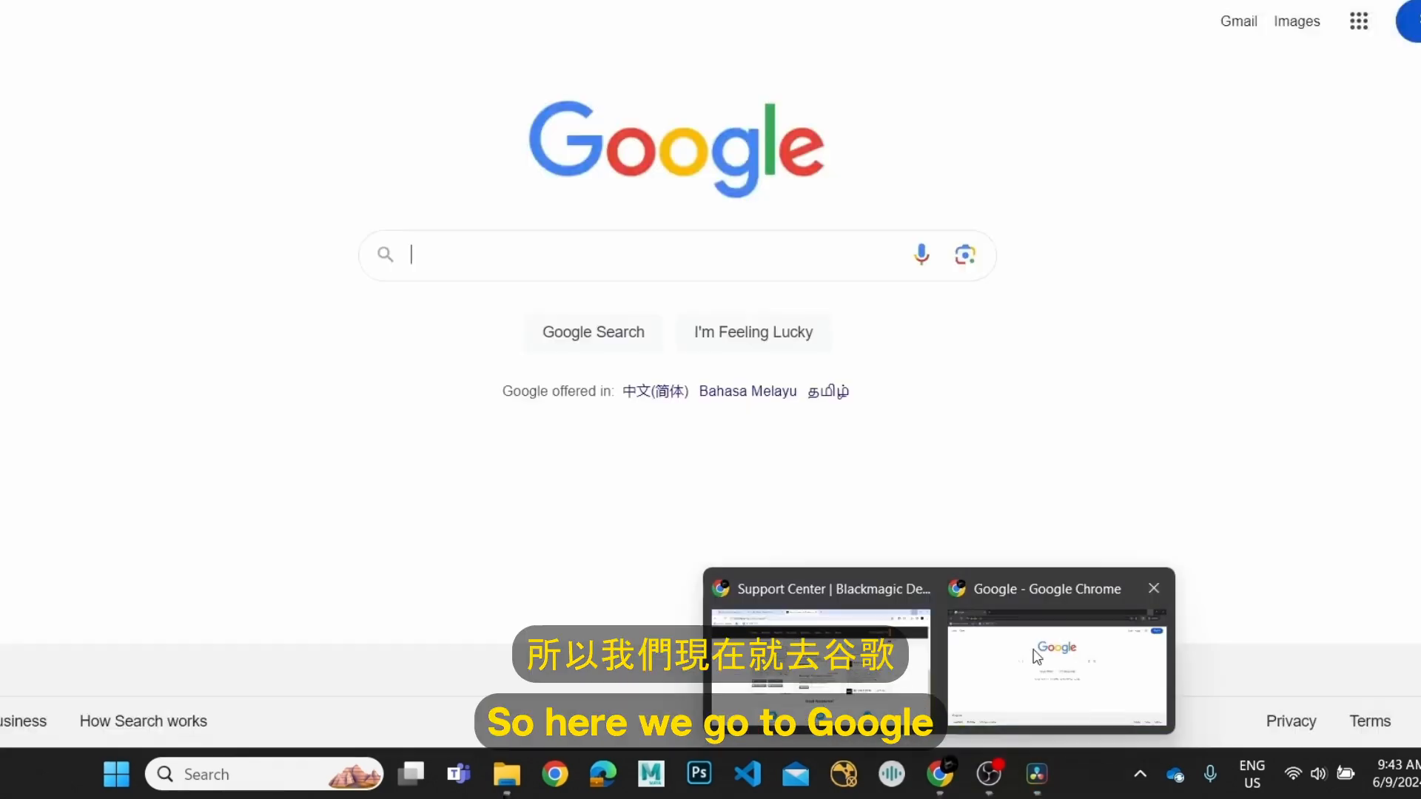
{"action": "type", "text": "DAVinci"}
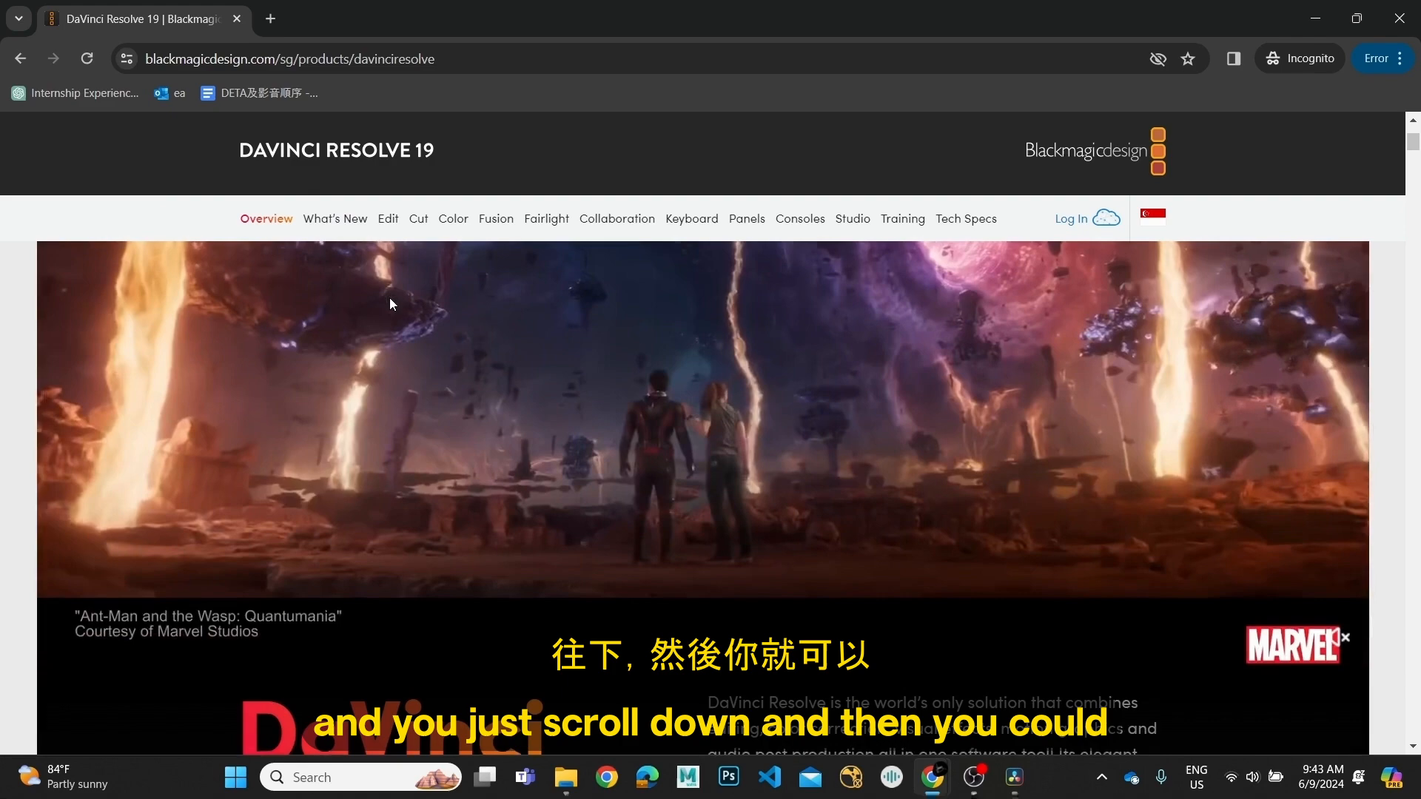
{"action": "scroll", "scroll_direction": "down", "scroll_amount": 3}
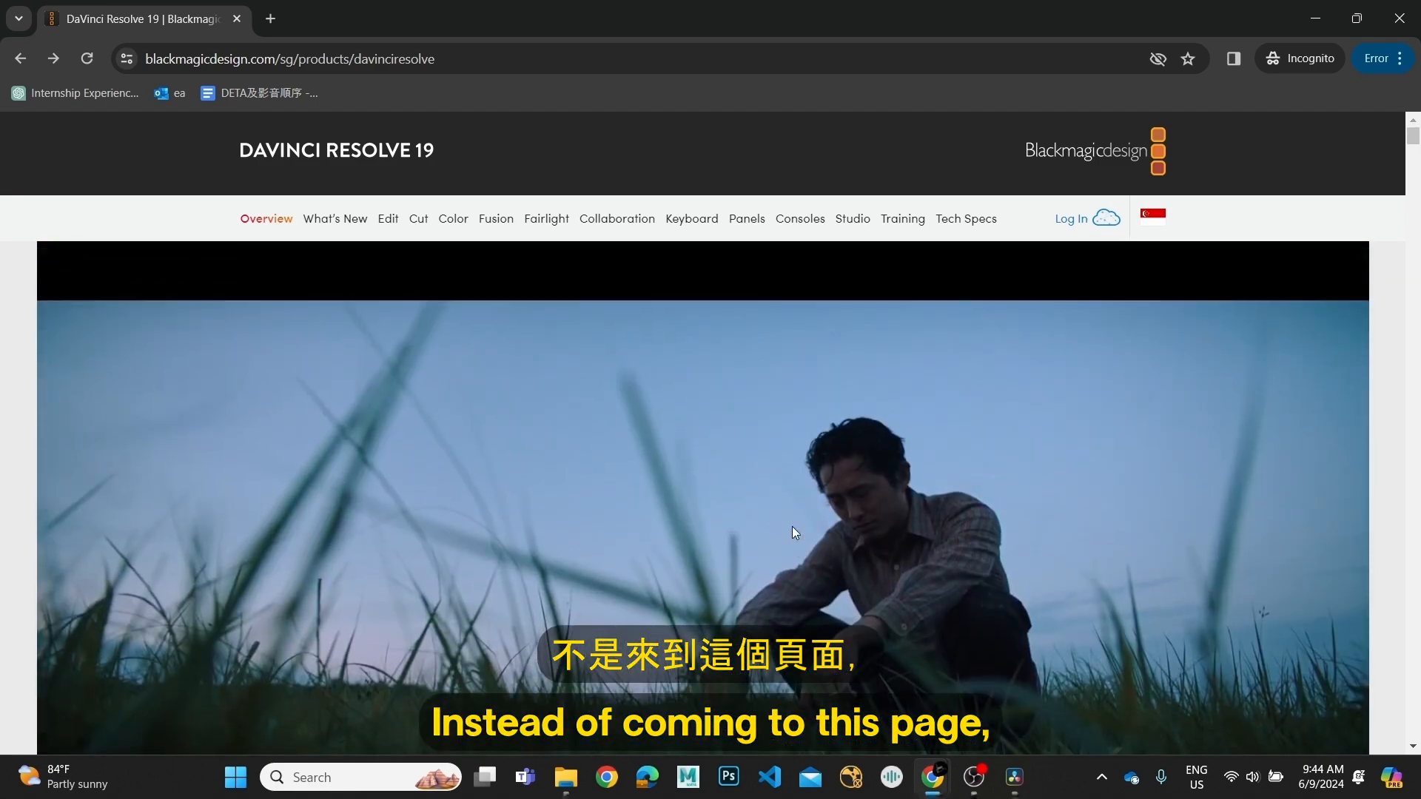
Go to the Blackmagic Design Support Center and bring the Latest Downloads list into view
{"action": "left_click", "coordinate": [1065, 151]}
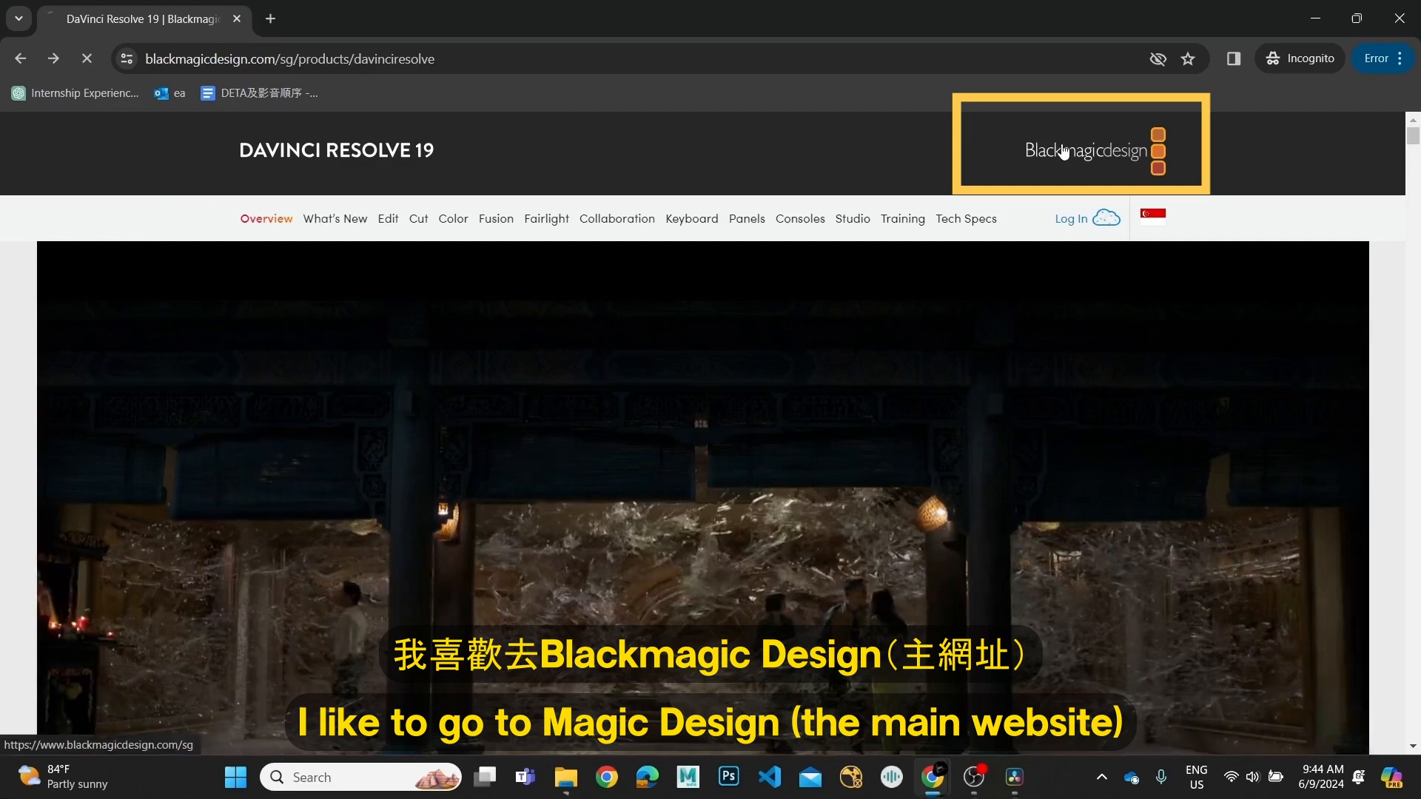
{"action": "left_click", "coordinate": [1066, 151]}
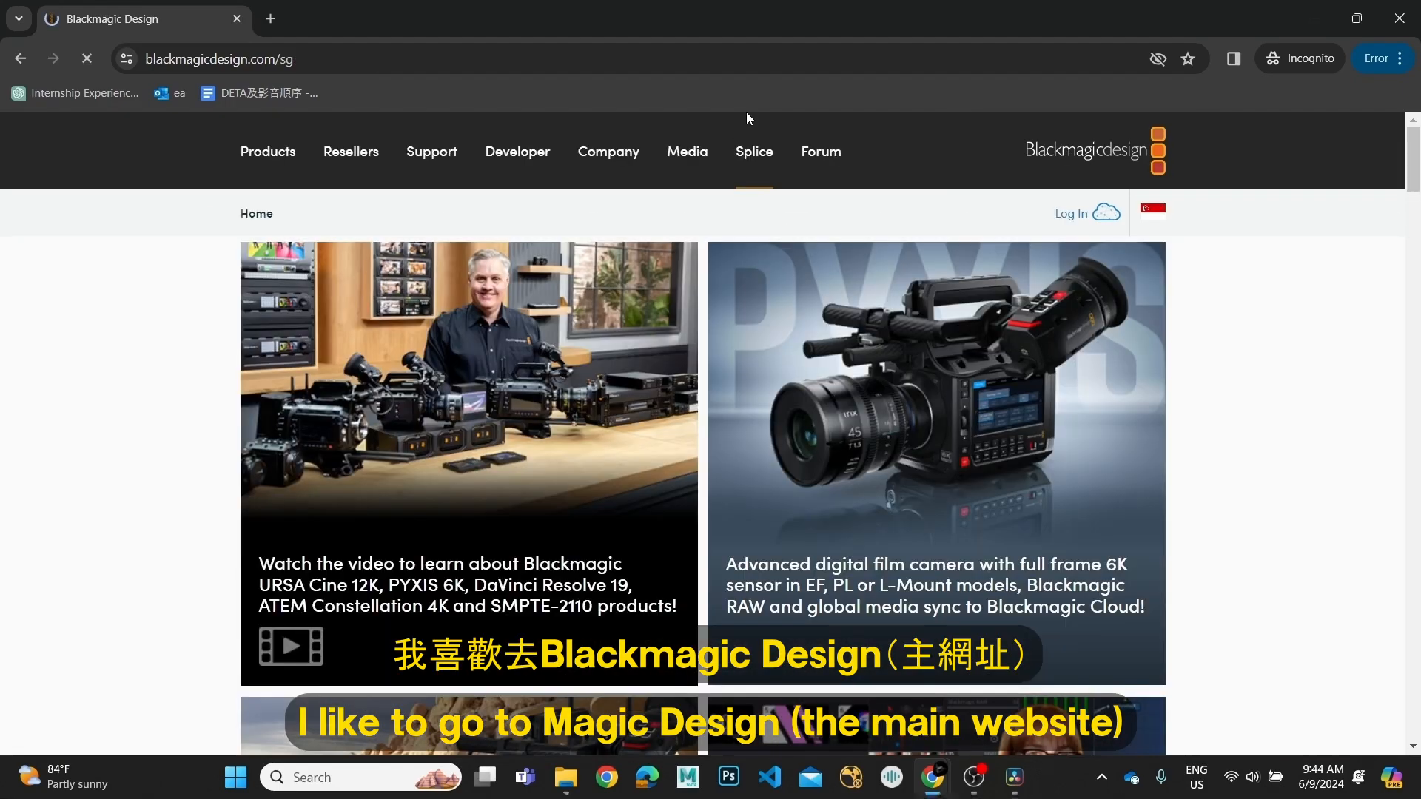
{"action": "mouse_move", "coordinate": [437, 169]}
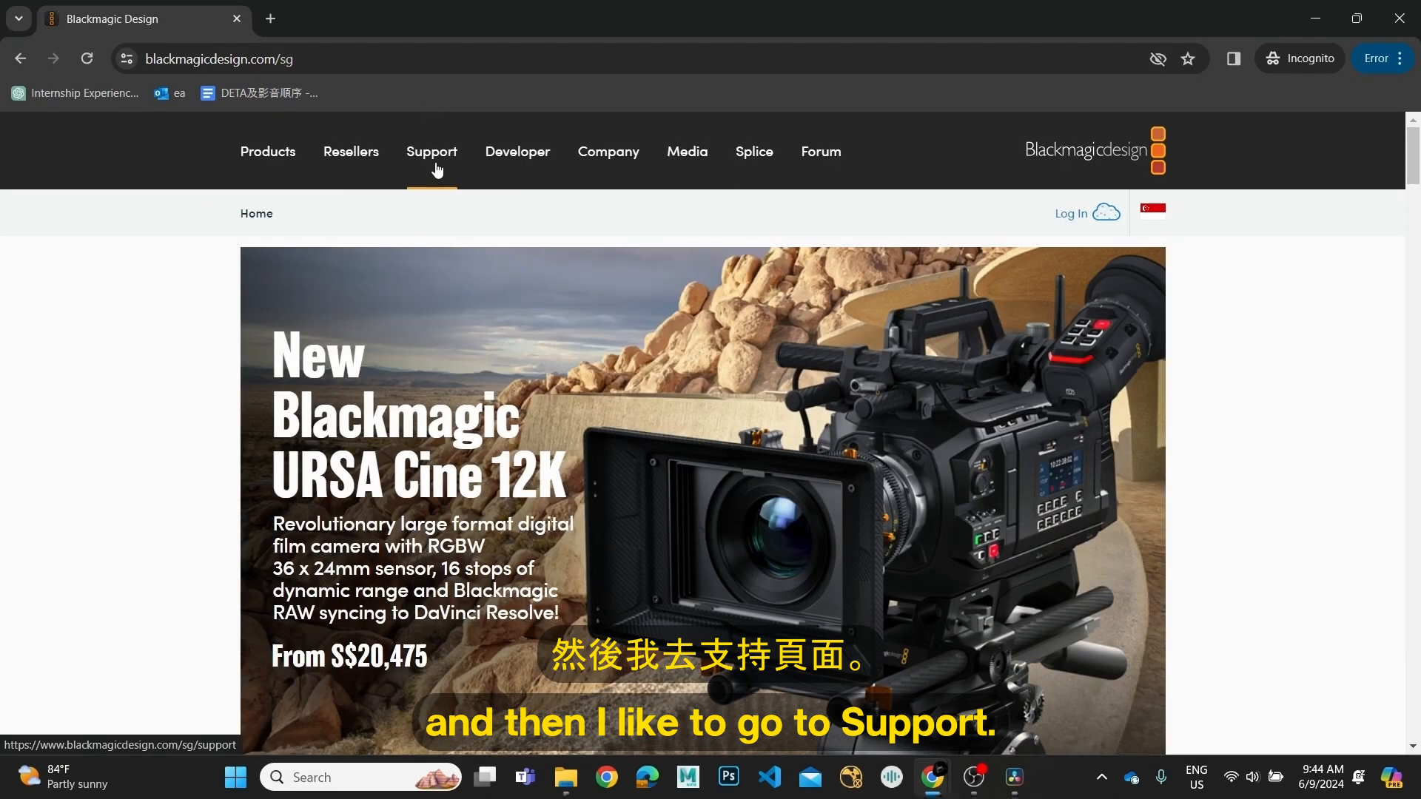
{"action": "left_click", "coordinate": [432, 151]}
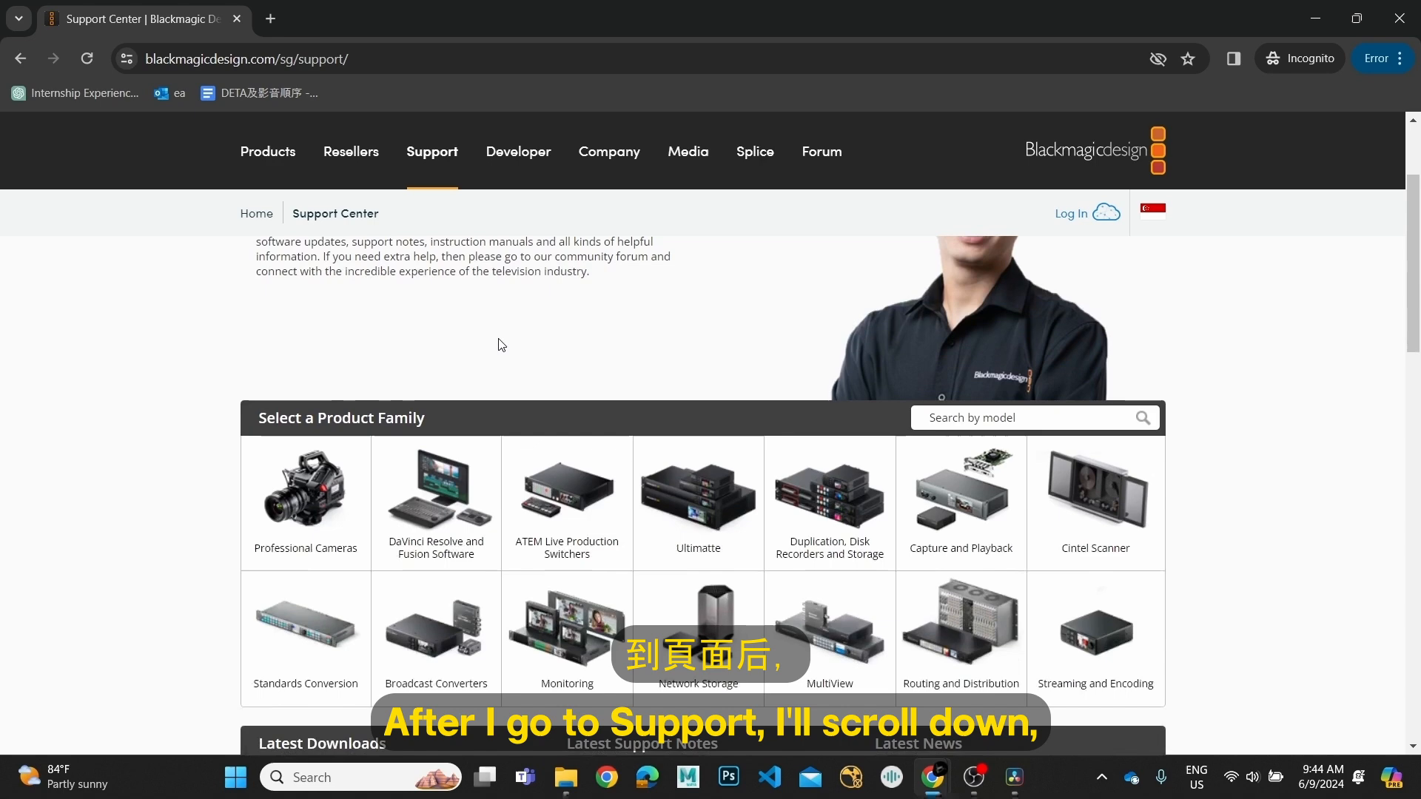
{"action": "scroll", "scroll_direction": "down", "scroll_amount": 3}
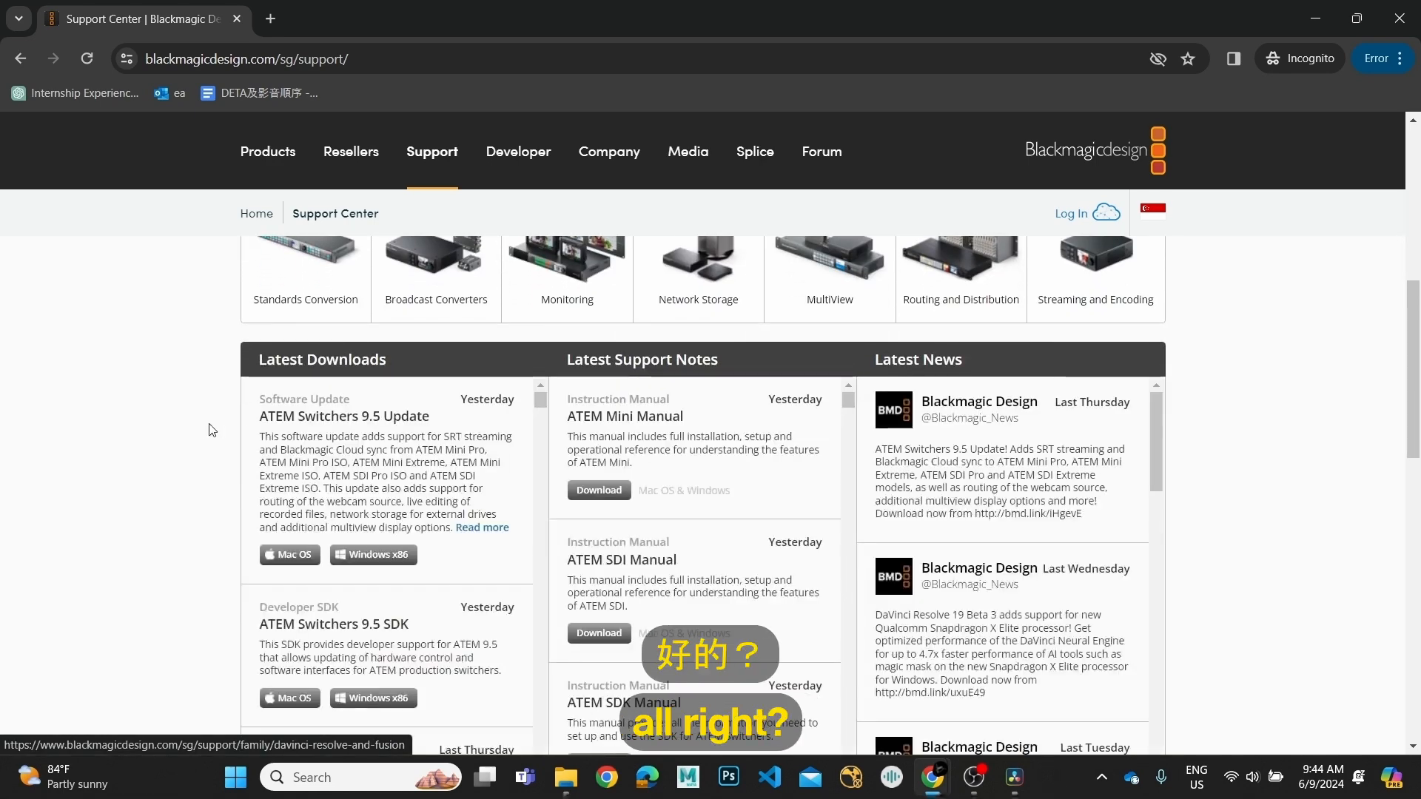
{"action": "scroll", "scroll_direction": "down", "scroll_amount": 3}
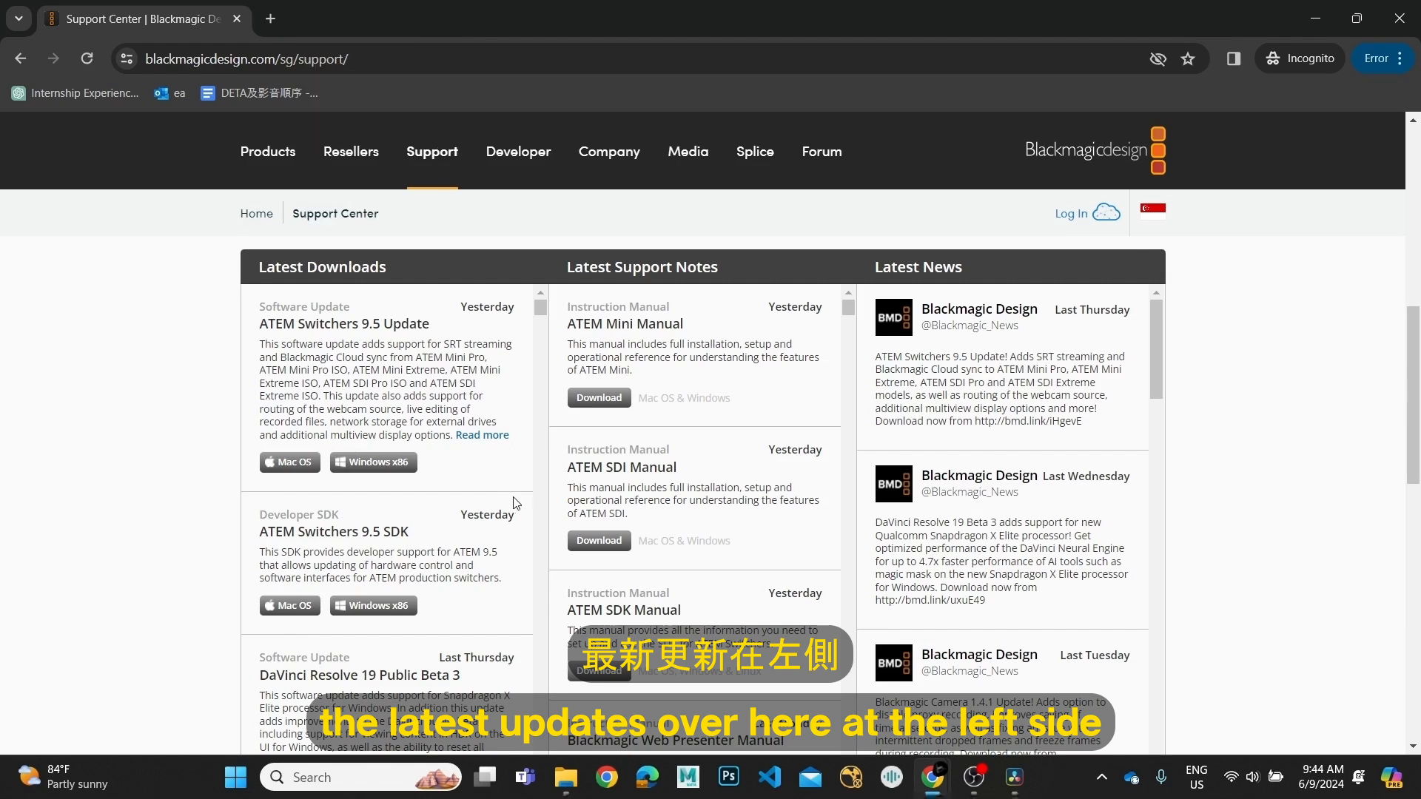
{"action": "scroll", "scroll_direction": "down", "scroll_amount": 3}
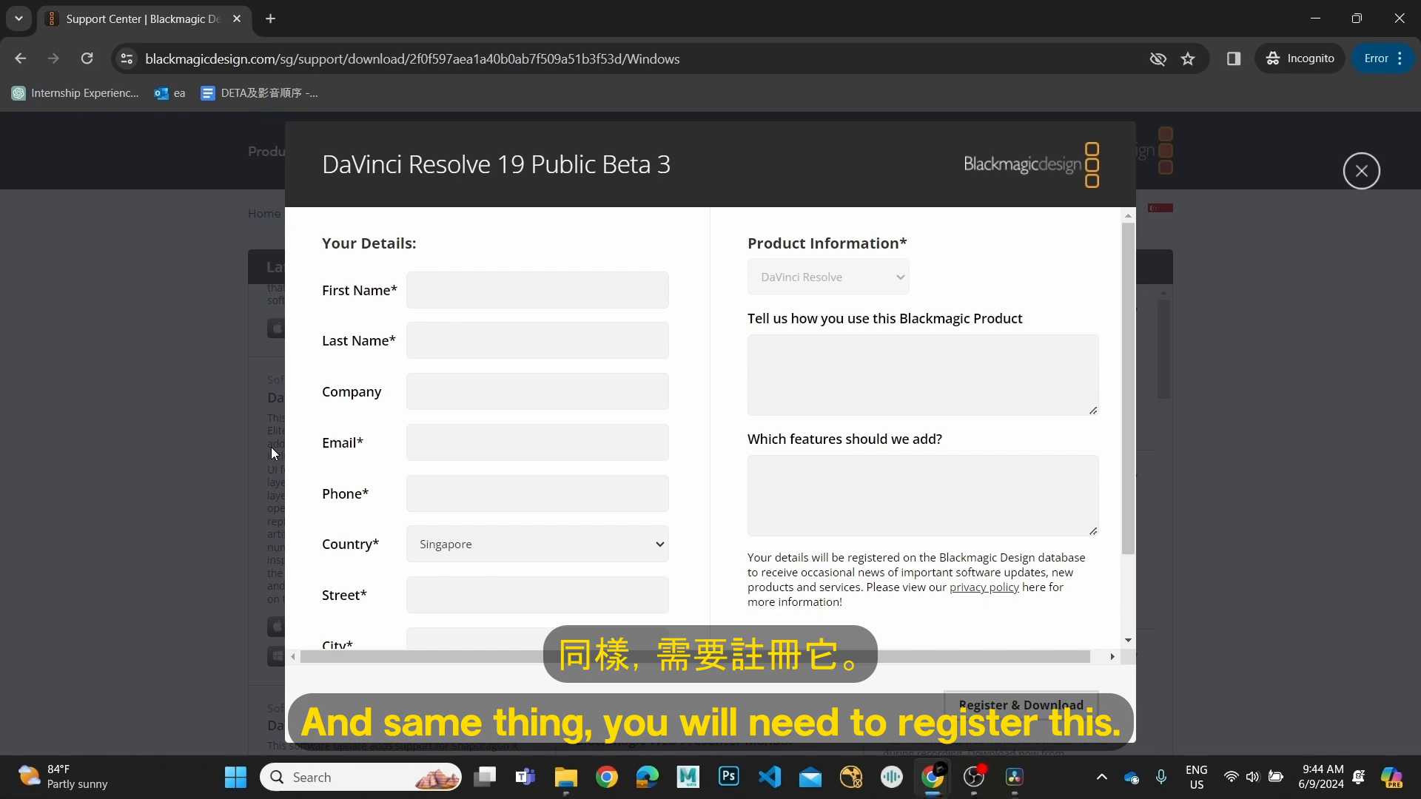
Close the free beta registration form and reach the DaVinci Resolve Studio 19 Public Beta 3 entry
{"action": "scroll", "scroll_direction": "down", "scroll_amount": 3}
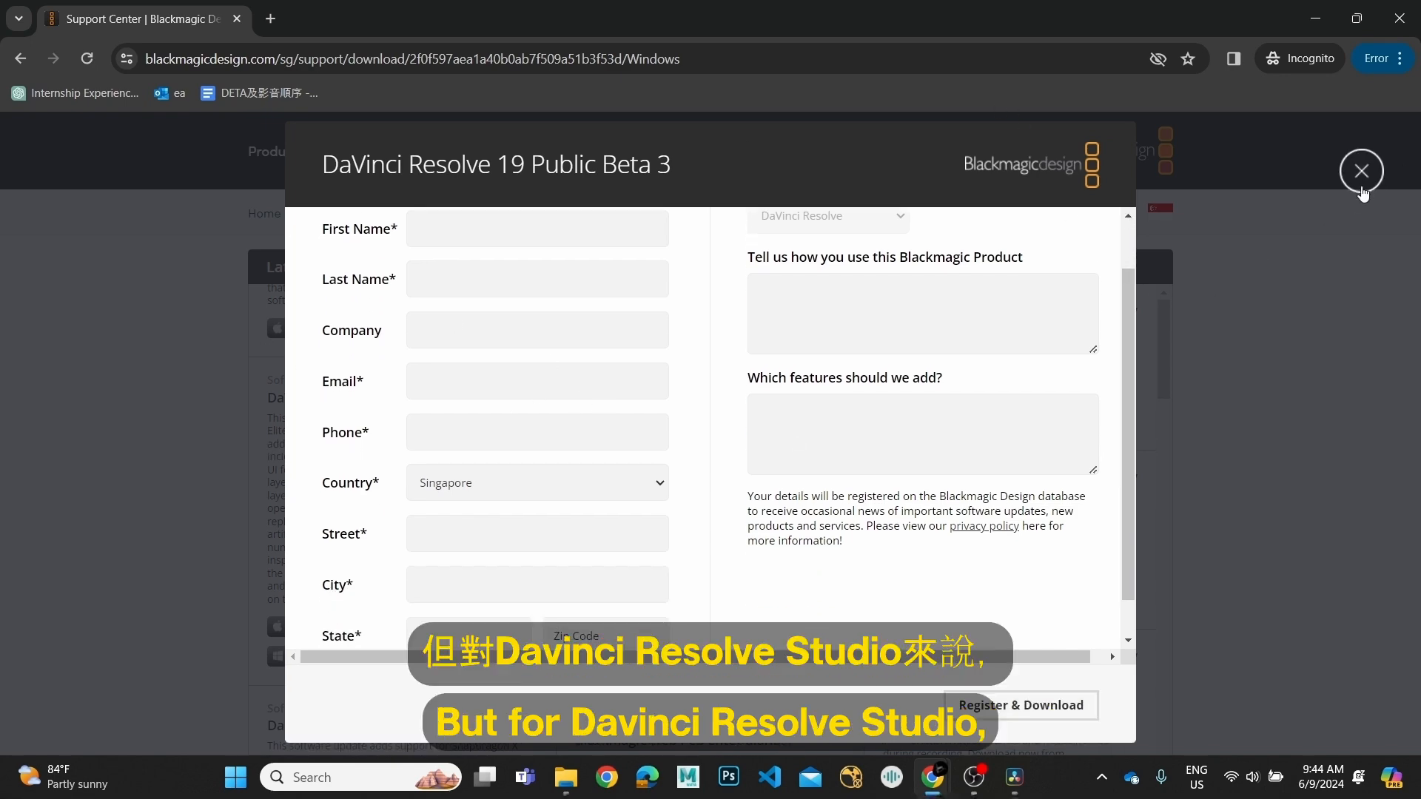
{"action": "left_click", "coordinate": [1362, 170]}
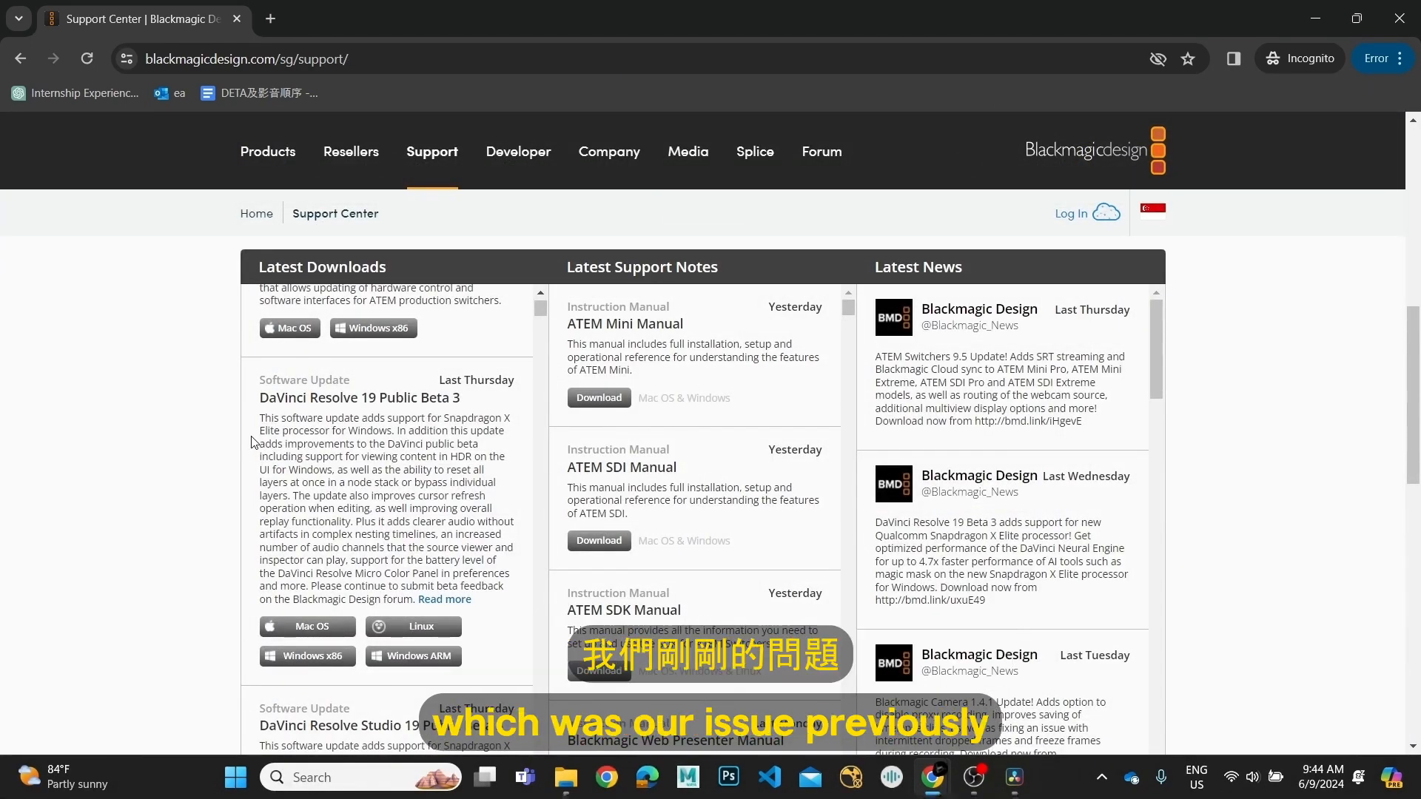
{"action": "scroll", "scroll_direction": "down", "scroll_amount": 3}
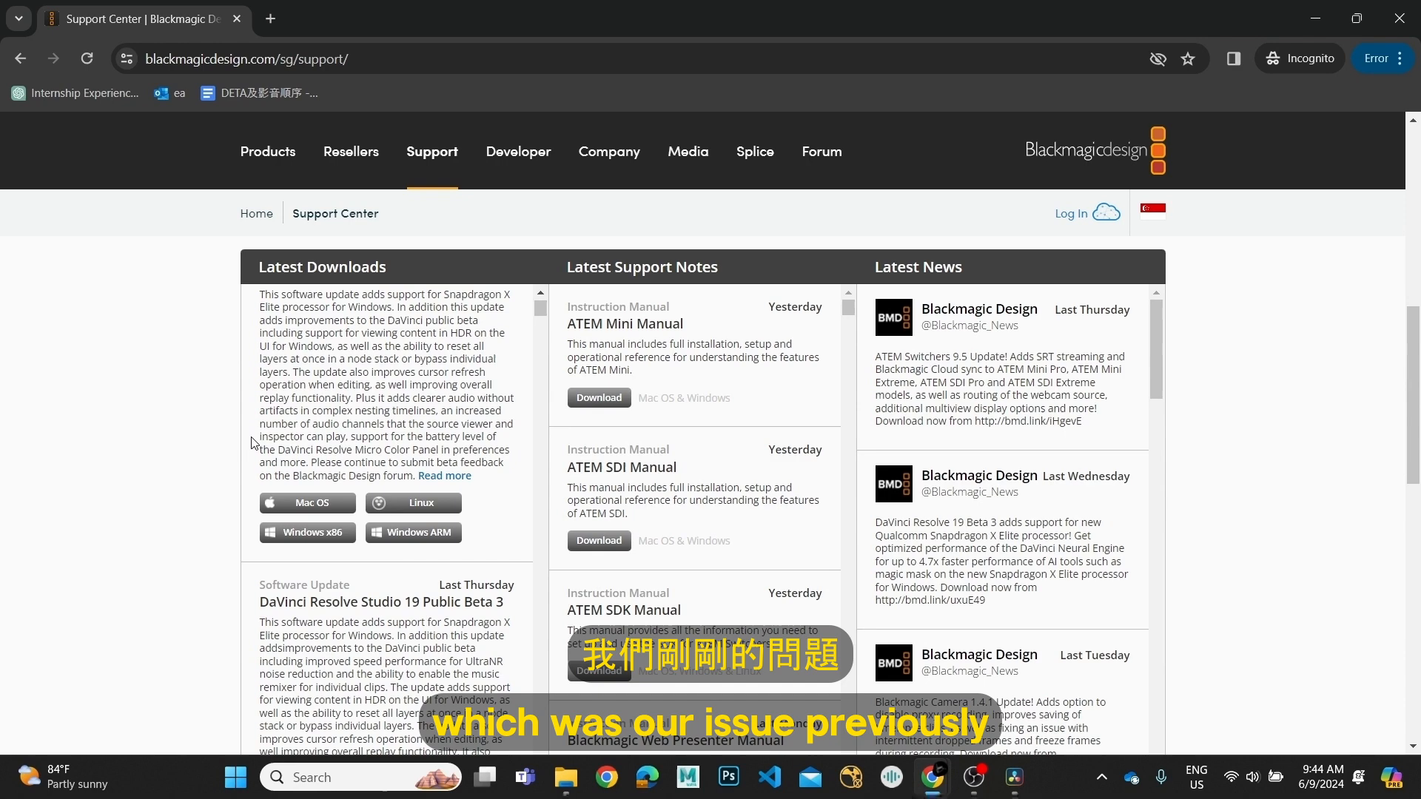
{"action": "scroll", "scroll_direction": "down", "scroll_amount": 3}
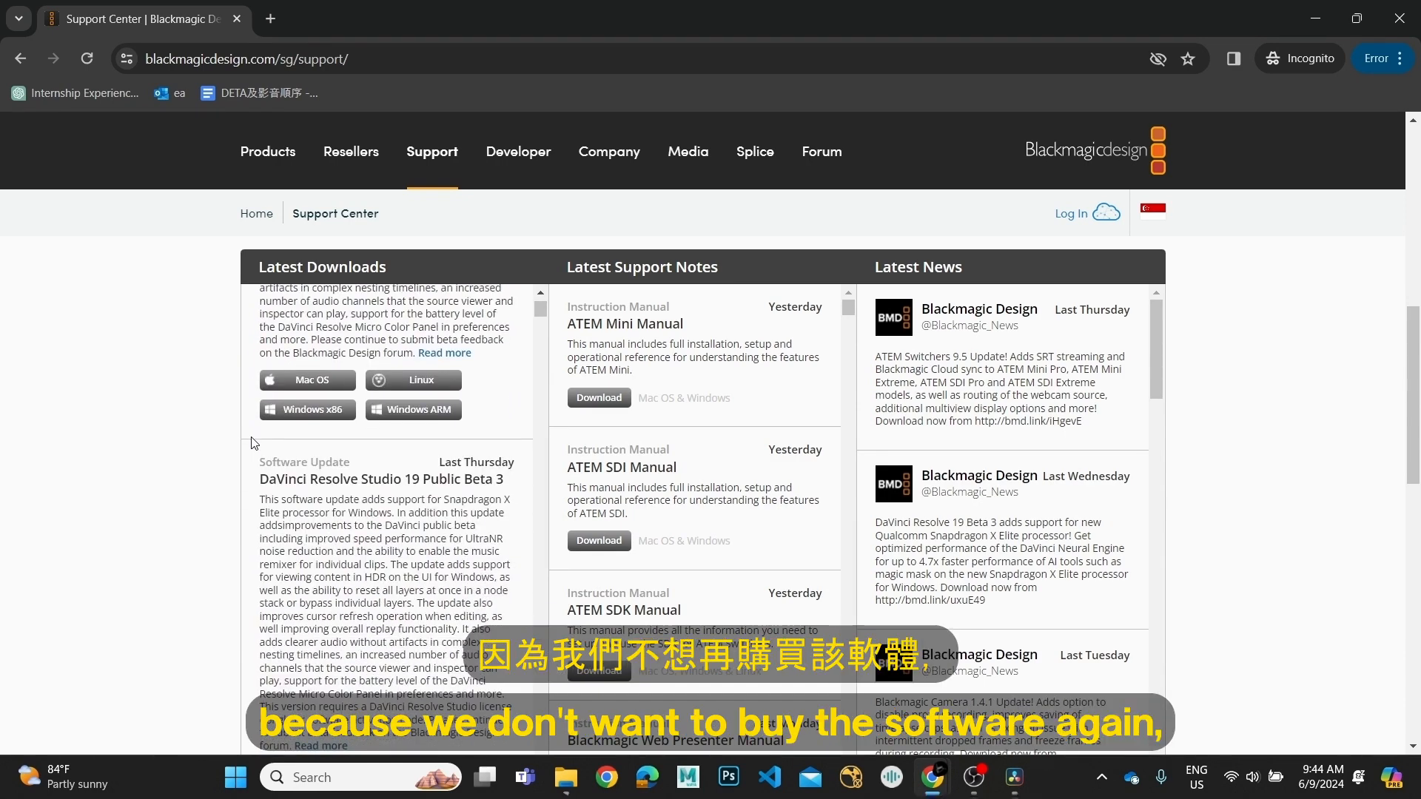
{"action": "scroll", "scroll_direction": "down", "scroll_amount": 3}
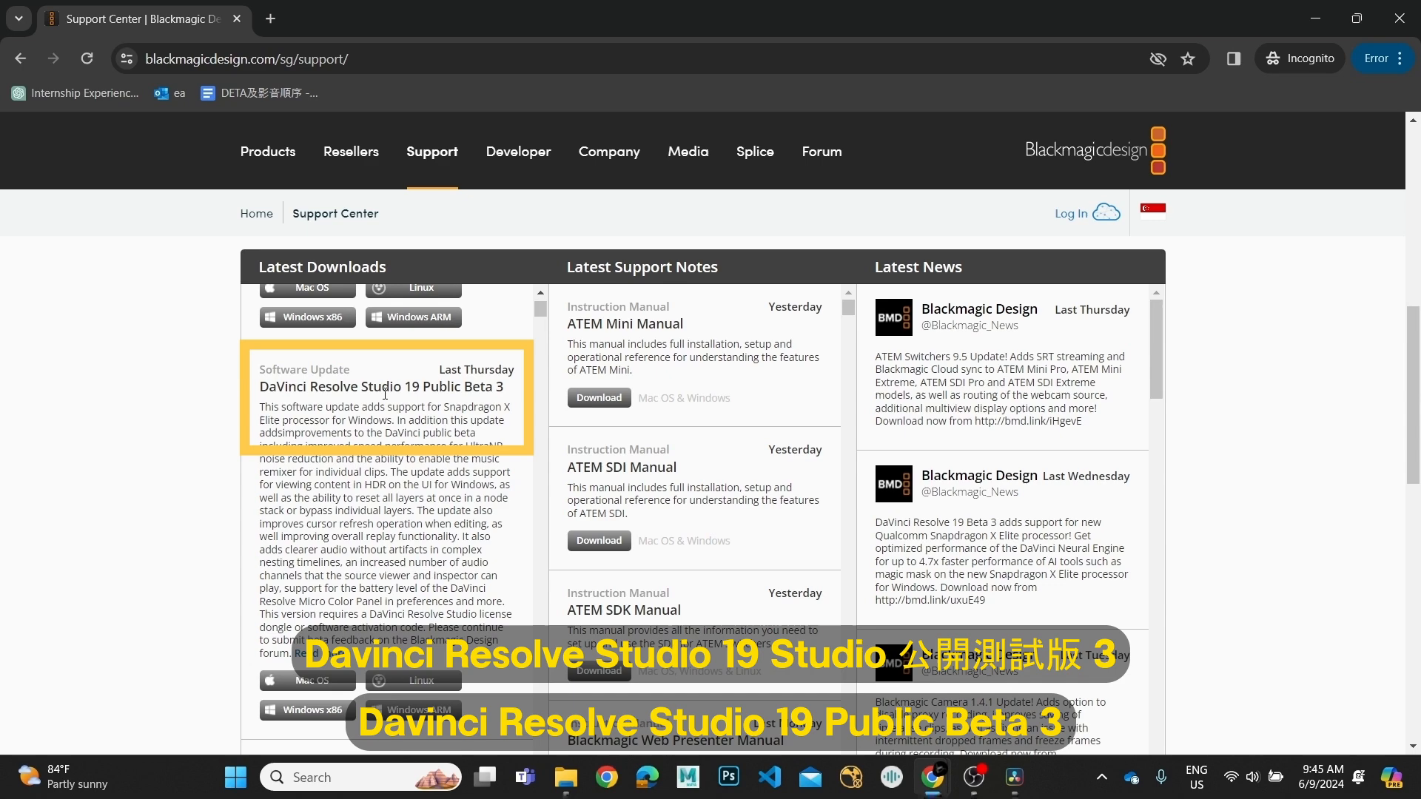
{"action": "mouse_move", "coordinate": [299, 711]}
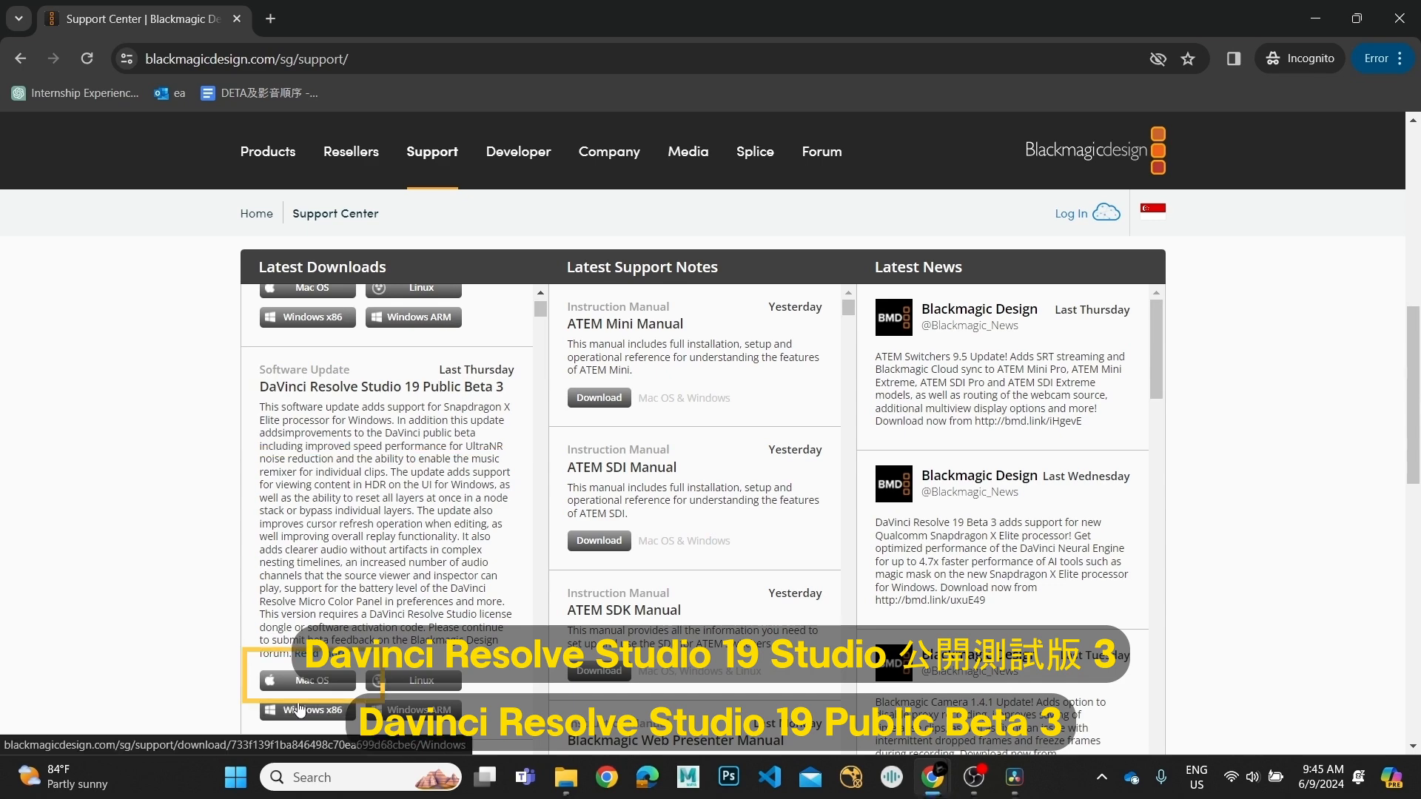
Request the Windows zip of DaVinci Resolve Studio 19 Public Beta 3 via Download Only
{"action": "left_click", "coordinate": [311, 711]}
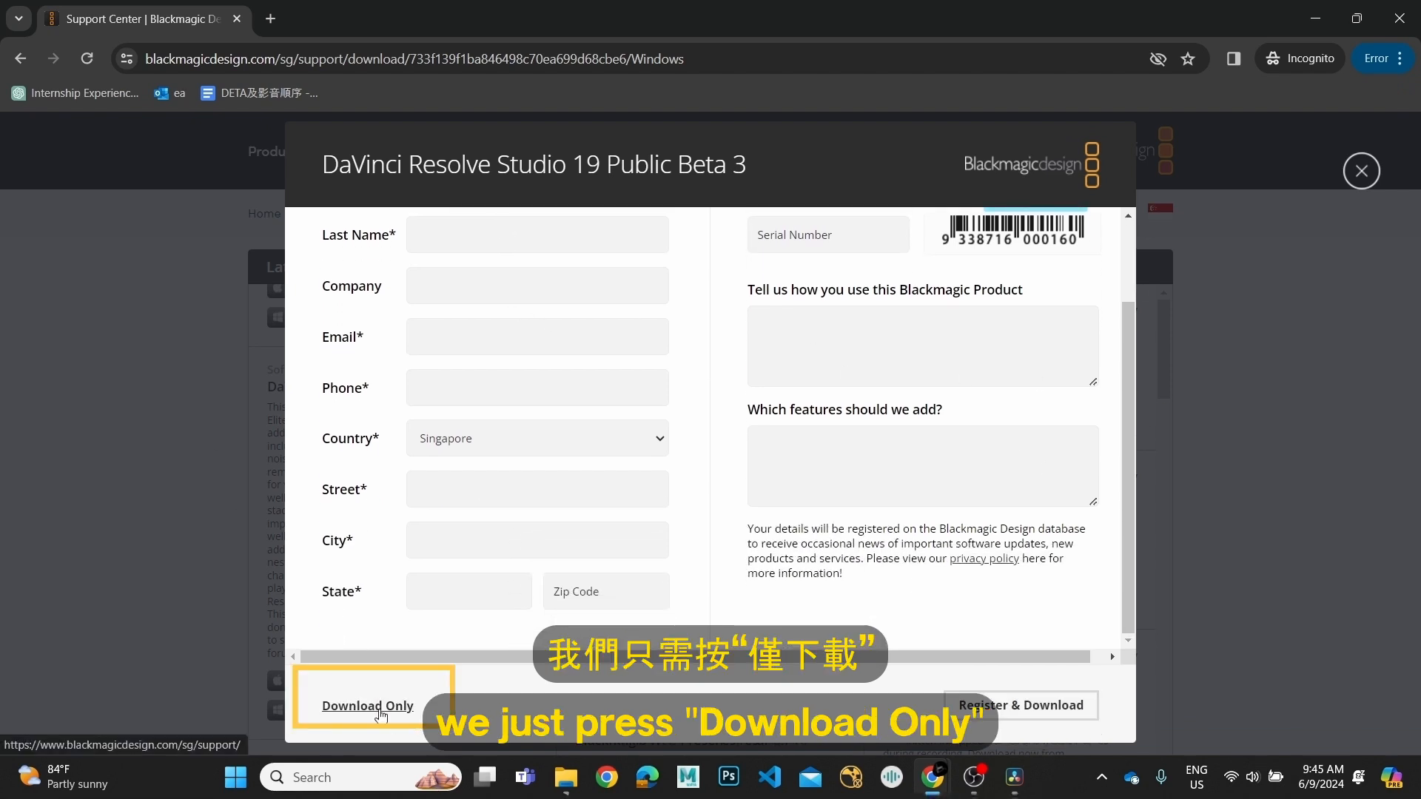
{"action": "left_click", "coordinate": [367, 707]}
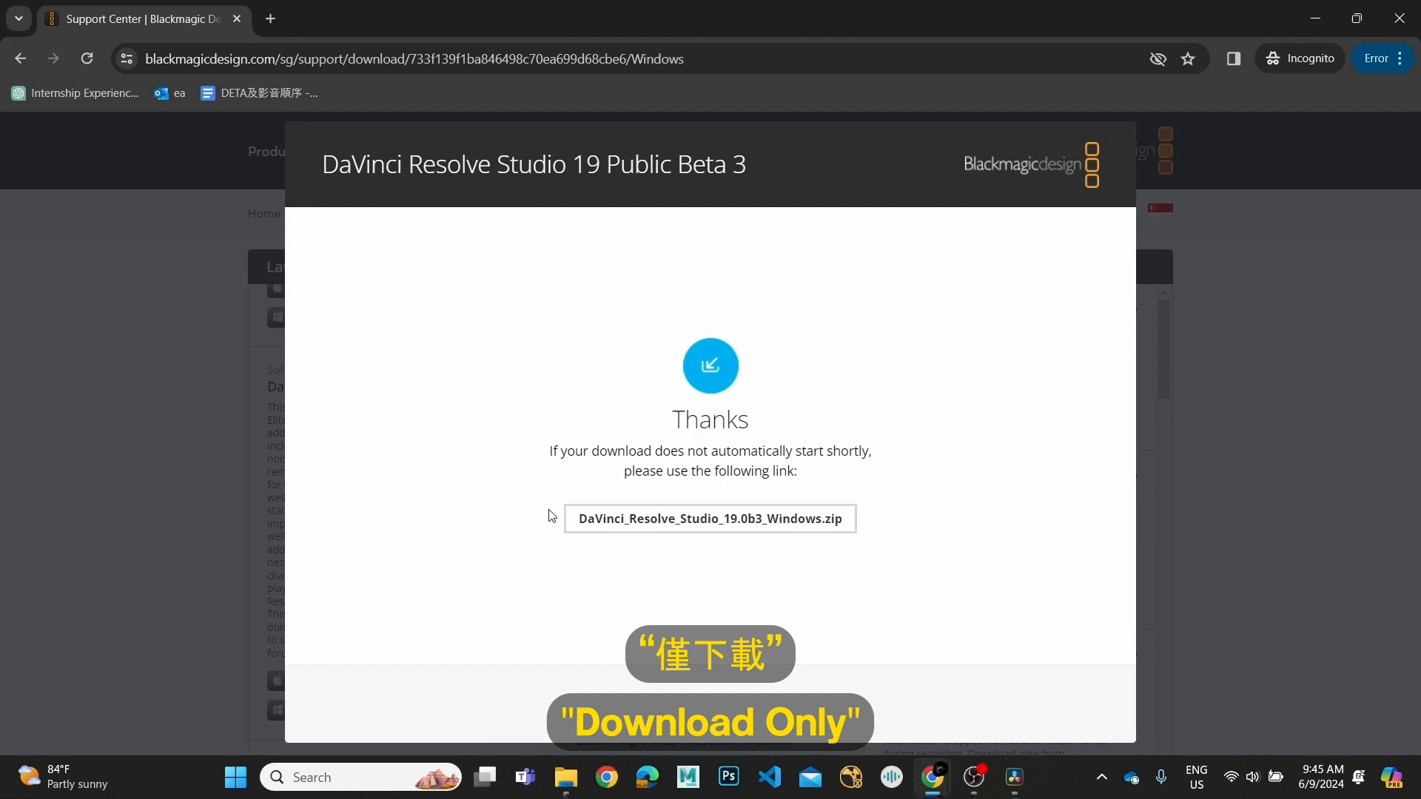
{"action": "left_click", "coordinate": [711, 520]}
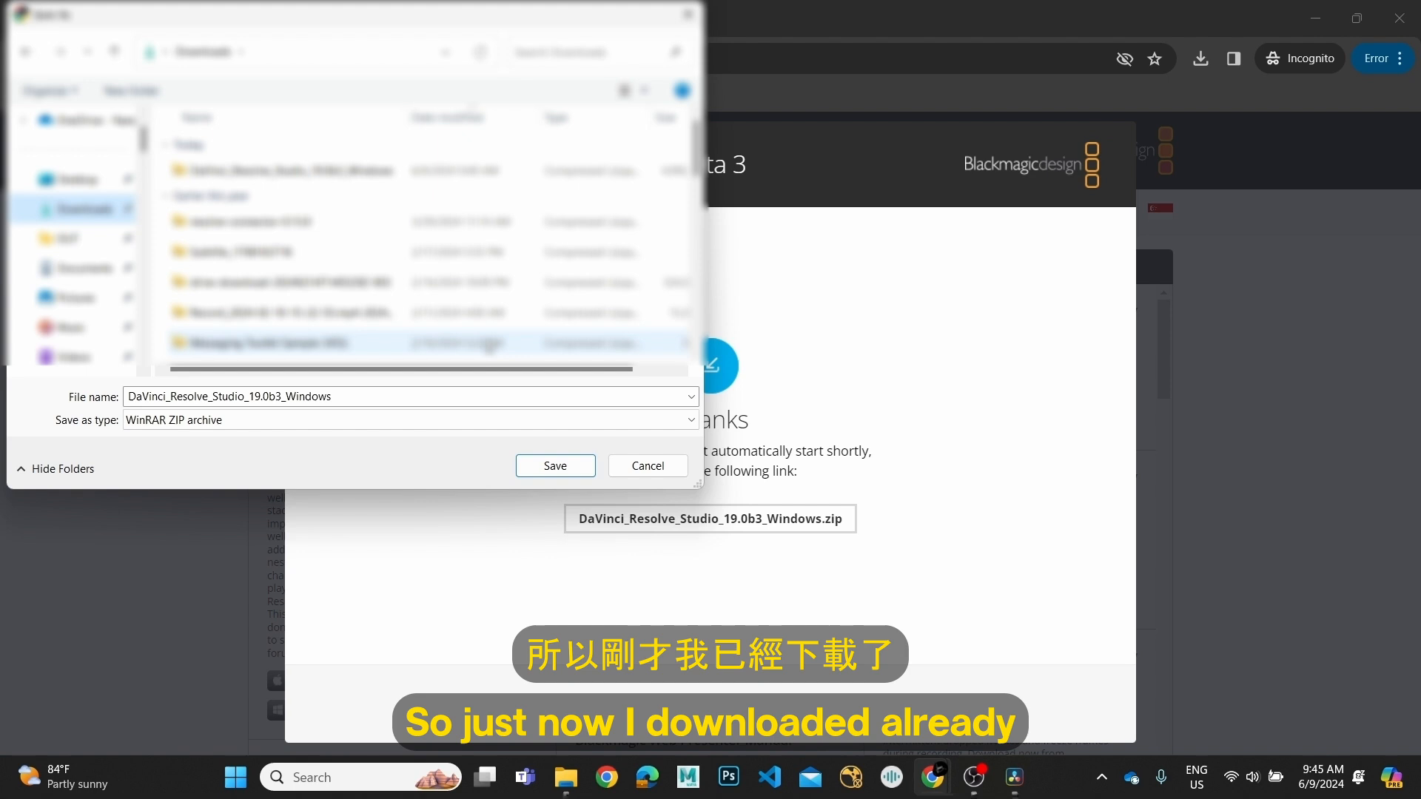
Save the DaVinci_Resolve_Studio_19.0b3_Windows zip into Downloads, replacing the existing copy
{"action": "left_click", "coordinate": [555, 465]}
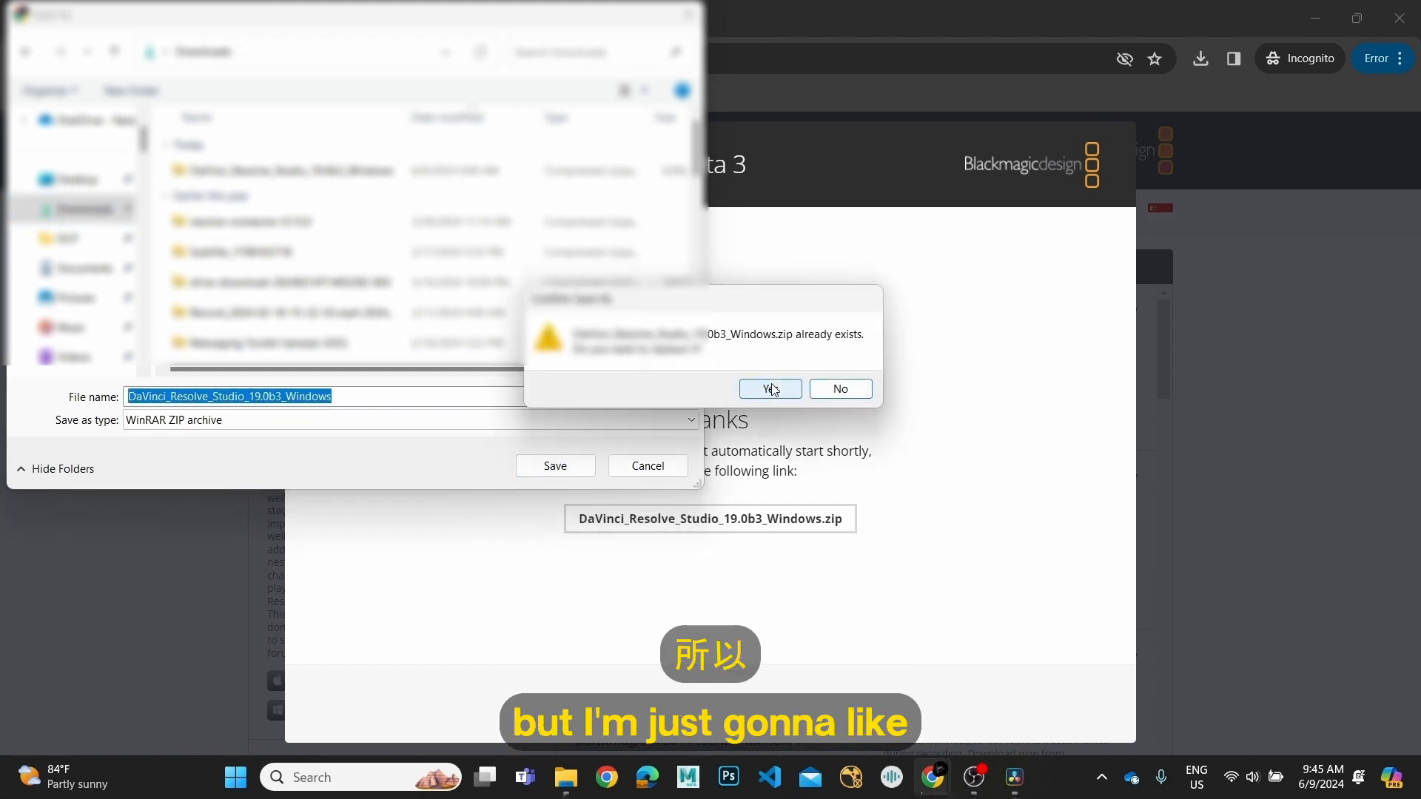
{"action": "left_click", "coordinate": [769, 388]}
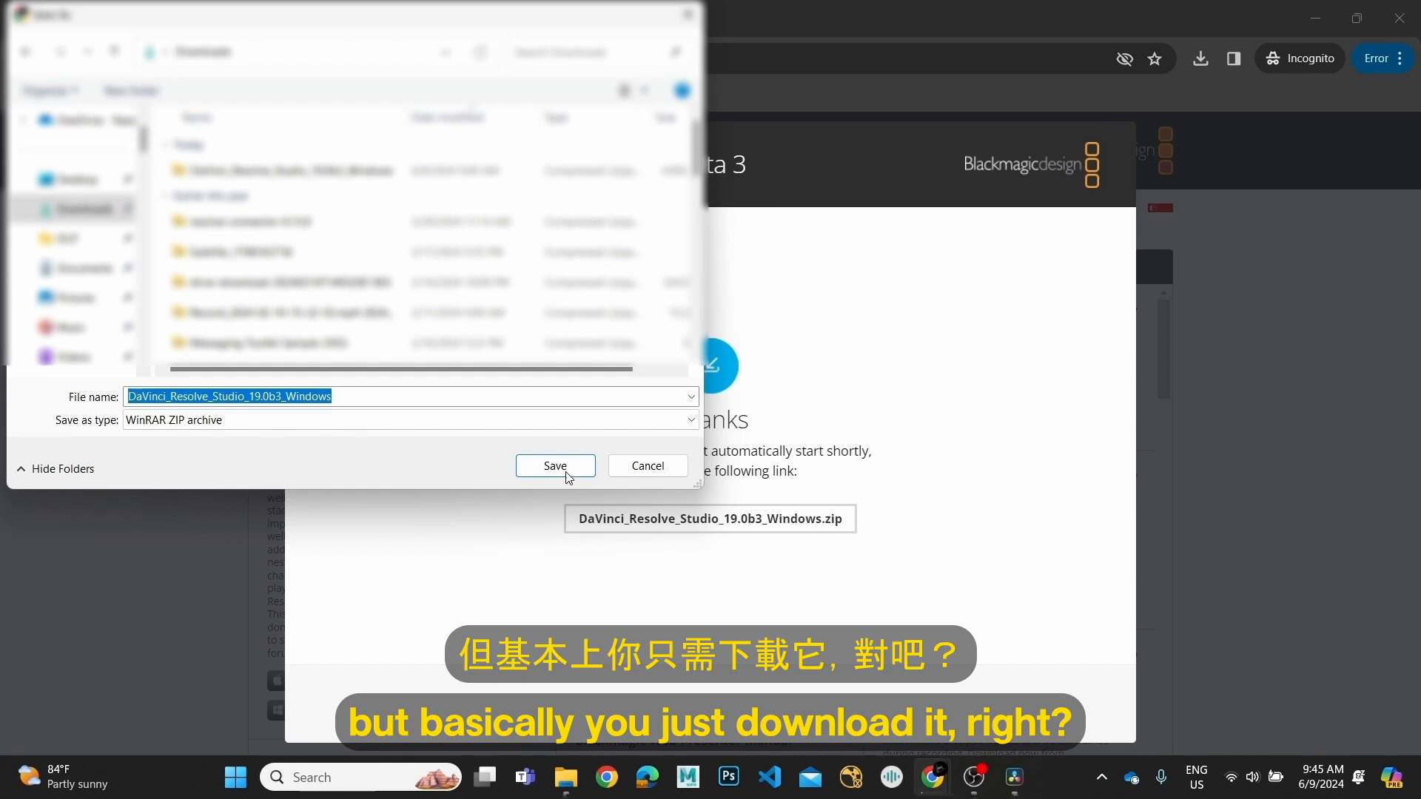
{"action": "left_click", "coordinate": [555, 465]}
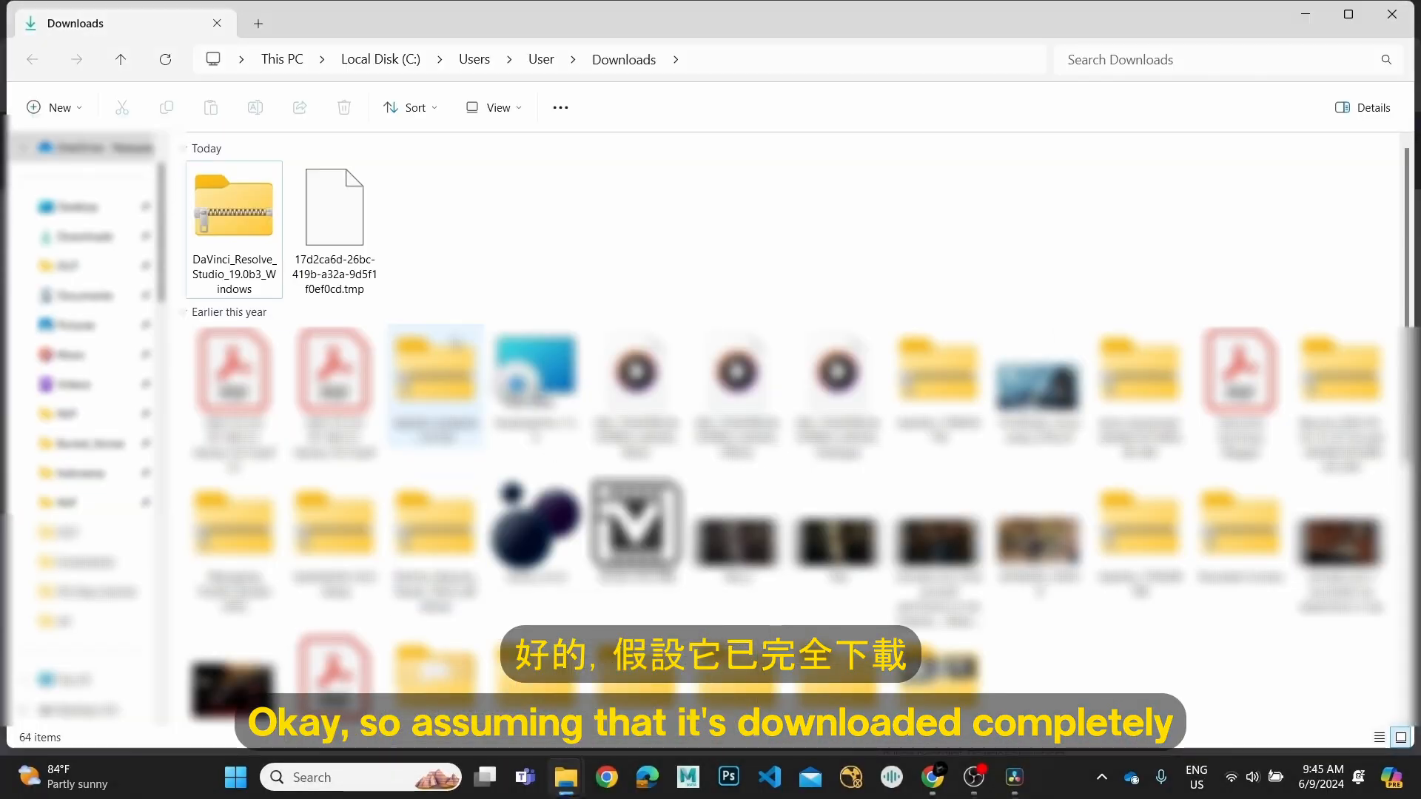
Extract the DaVinci_Resolve_Studio_19.0b3_Windows zip to the default folder of the same name
{"action": "left_click", "coordinate": [251, 207]}
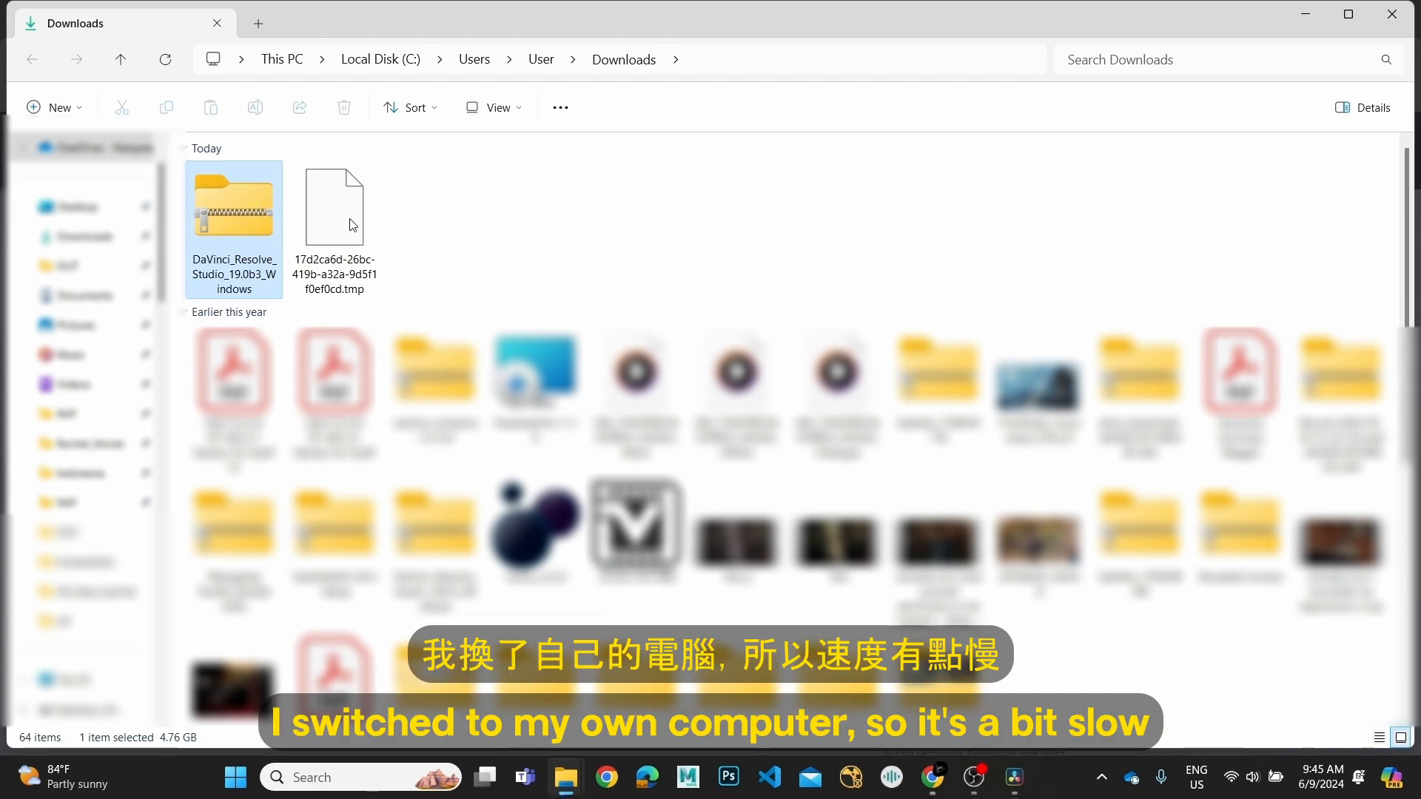
{"action": "mouse_move", "coordinate": [397, 231]}
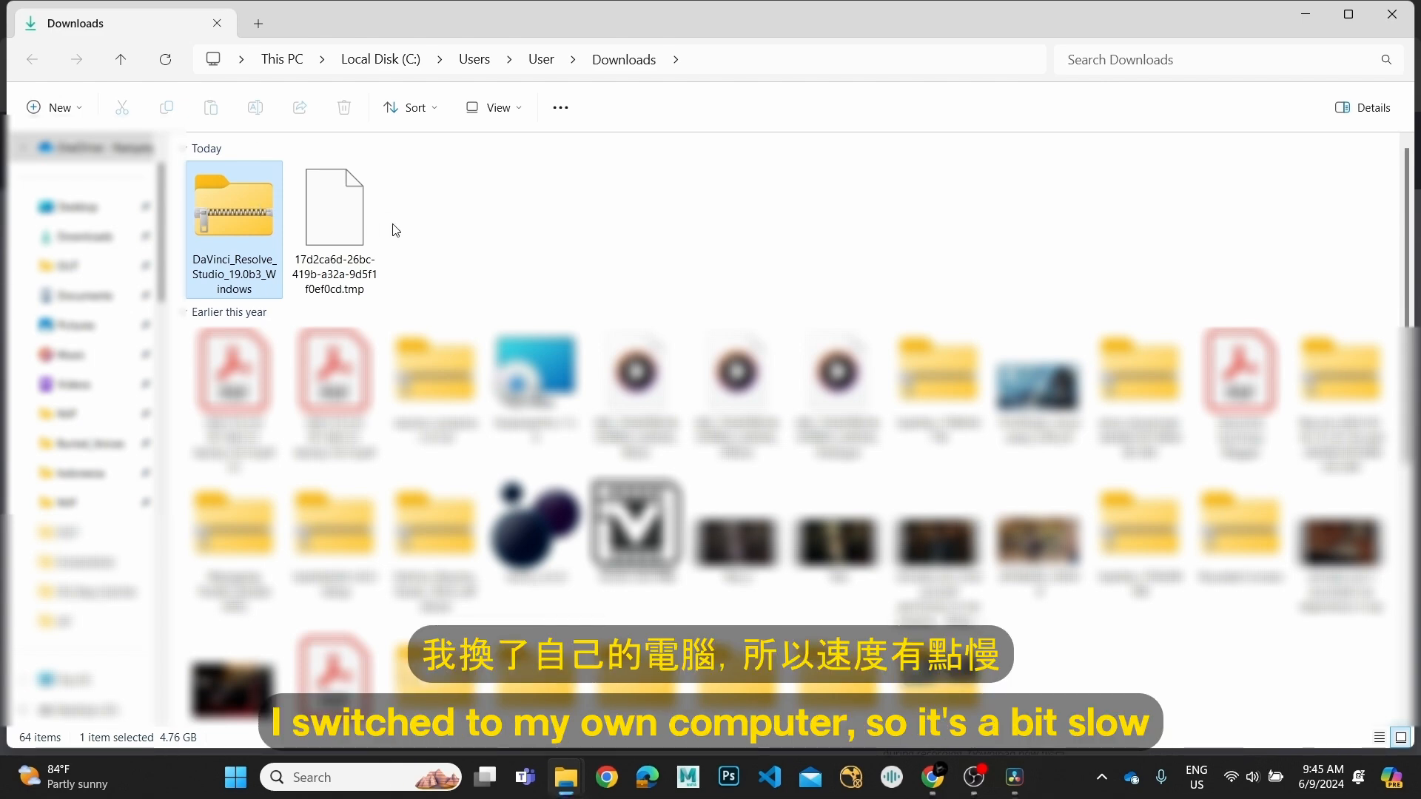
{"action": "right_click", "coordinate": [234, 206]}
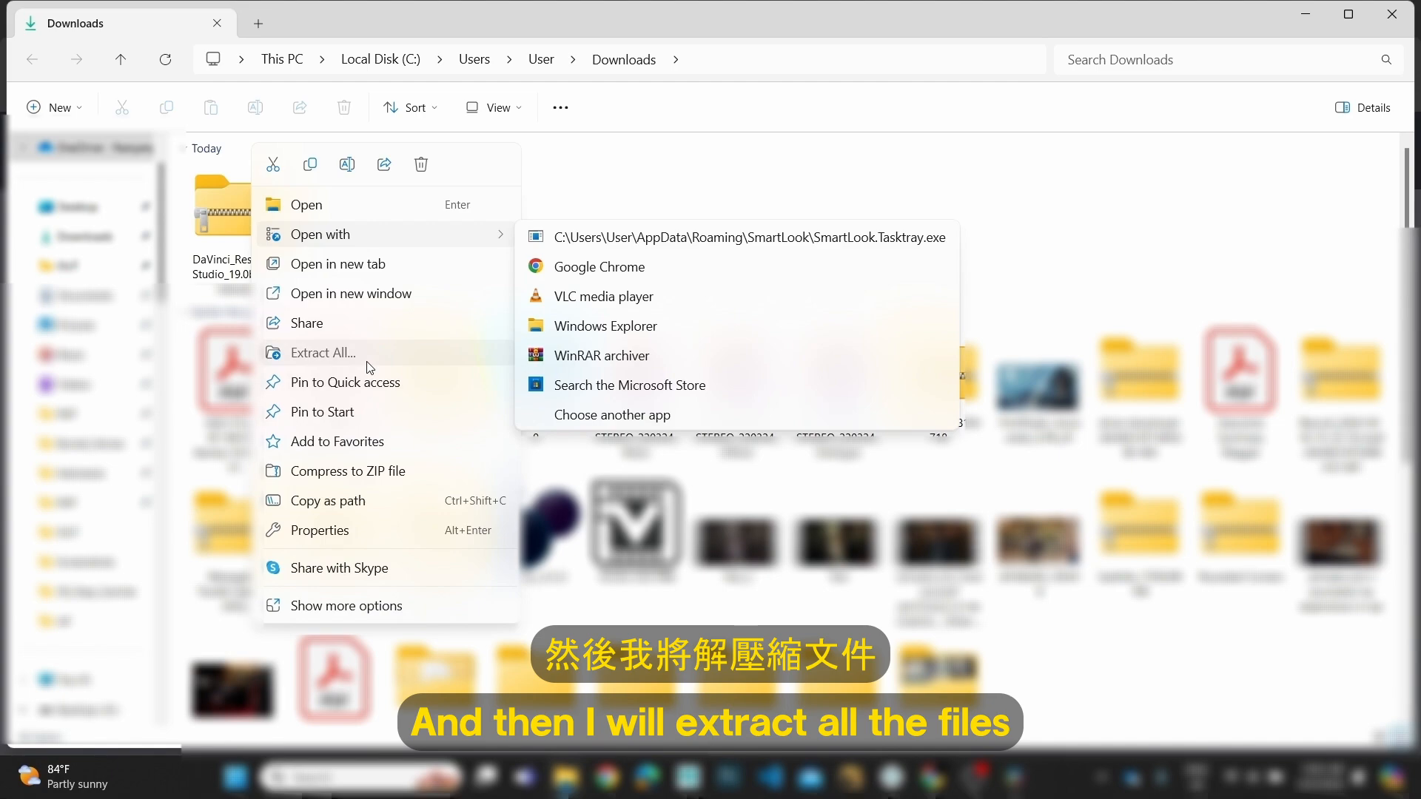
{"action": "left_click", "coordinate": [323, 353]}
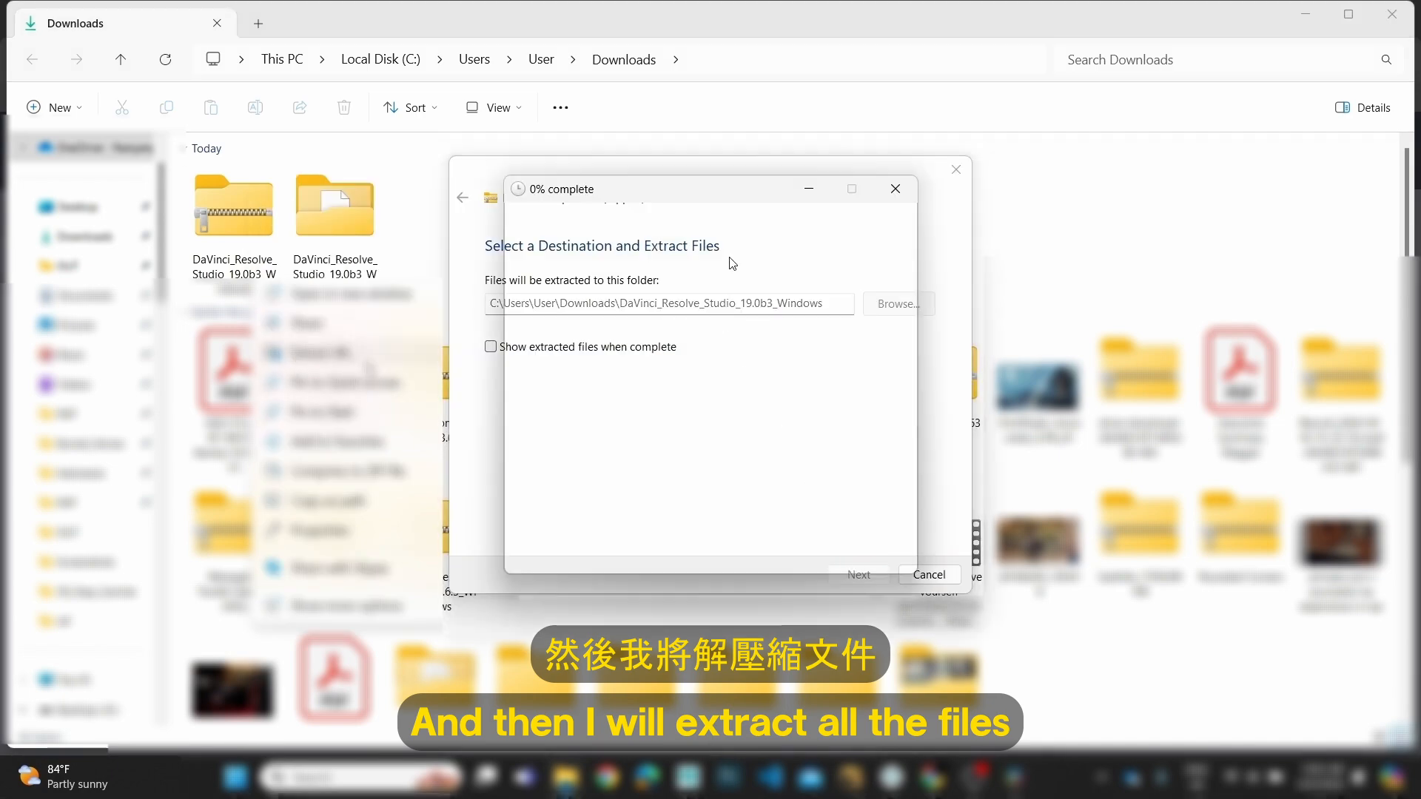
{"action": "left_click", "coordinate": [858, 574]}
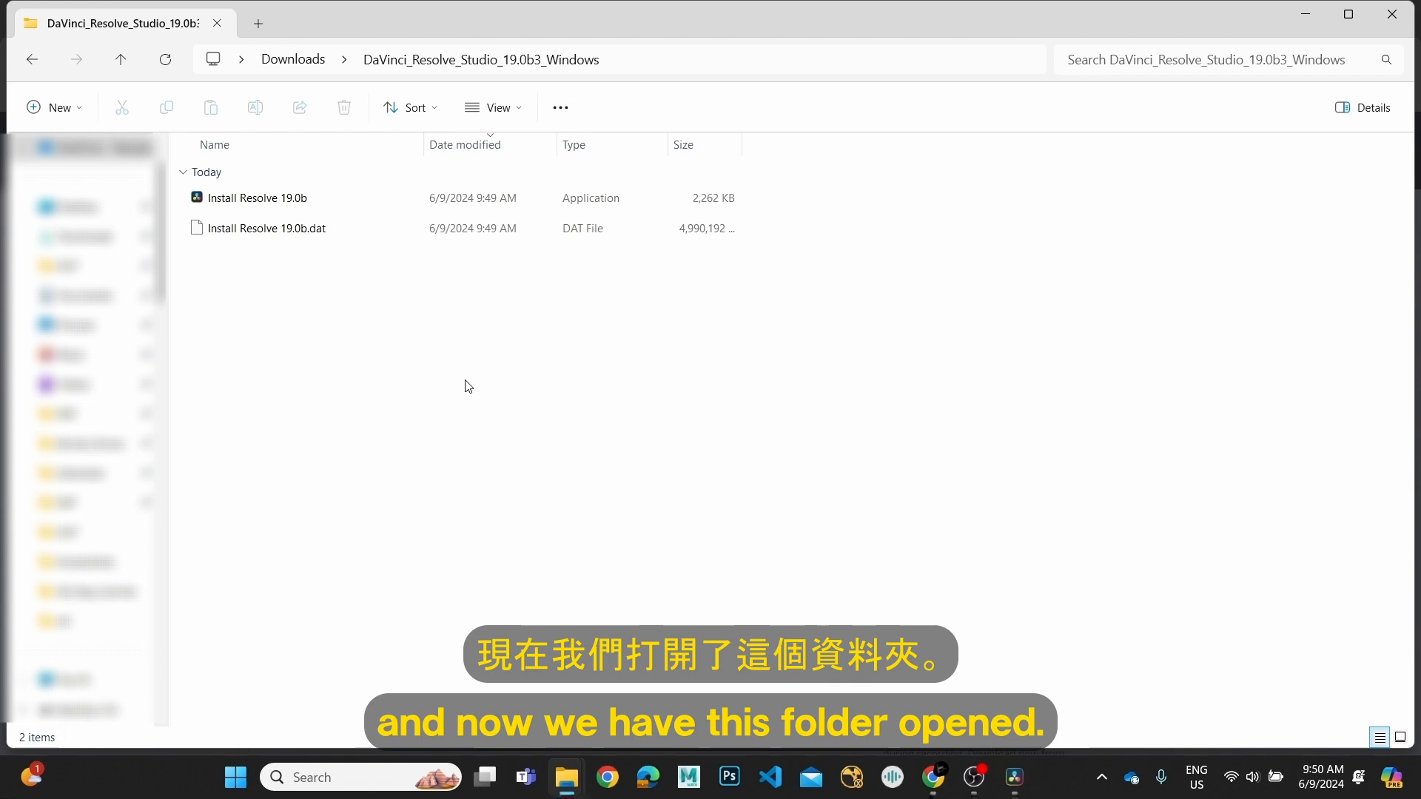
{"action": "mouse_move", "coordinate": [495, 418]}
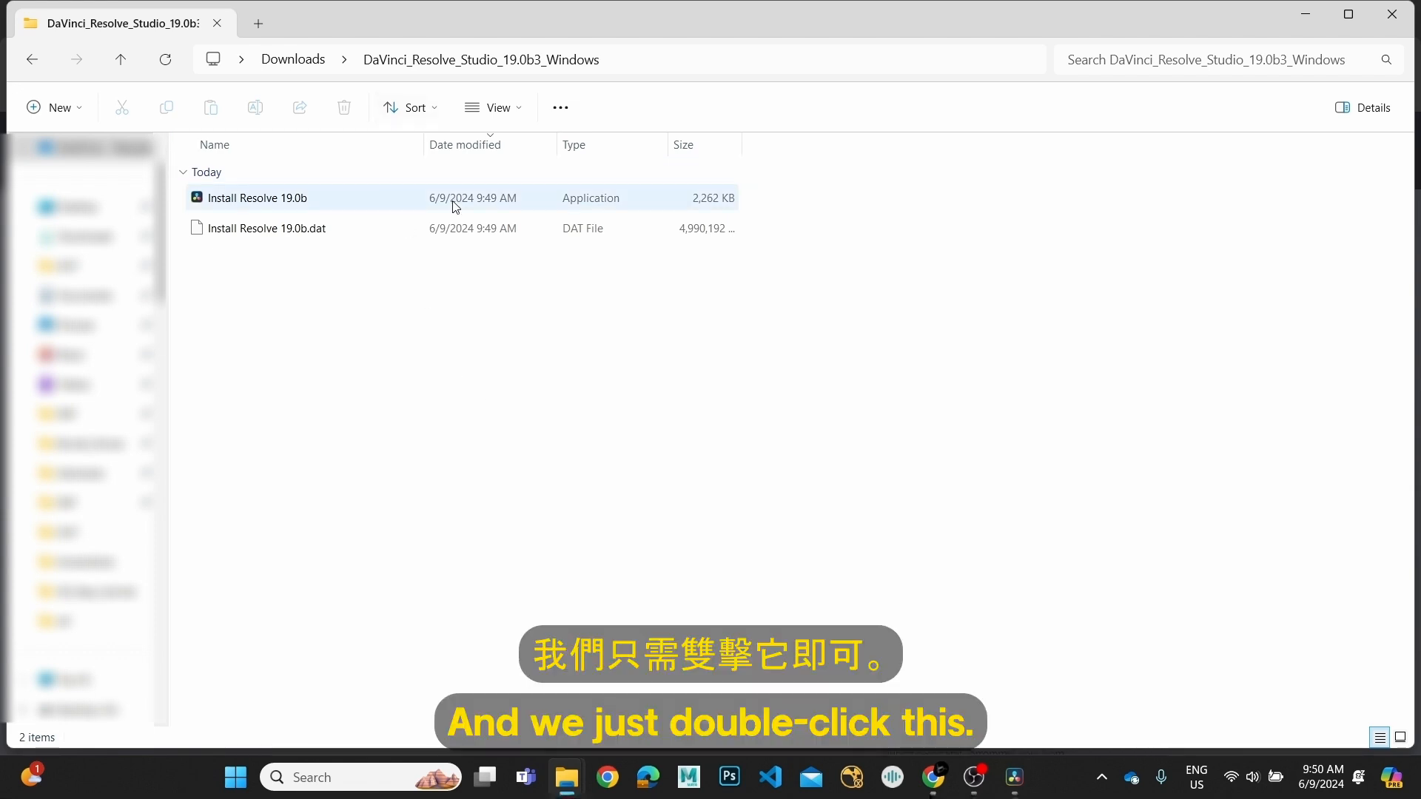
Launch the Install Resolve 19.0b installer from the extracted folder
{"action": "double_click", "coordinate": [257, 198]}
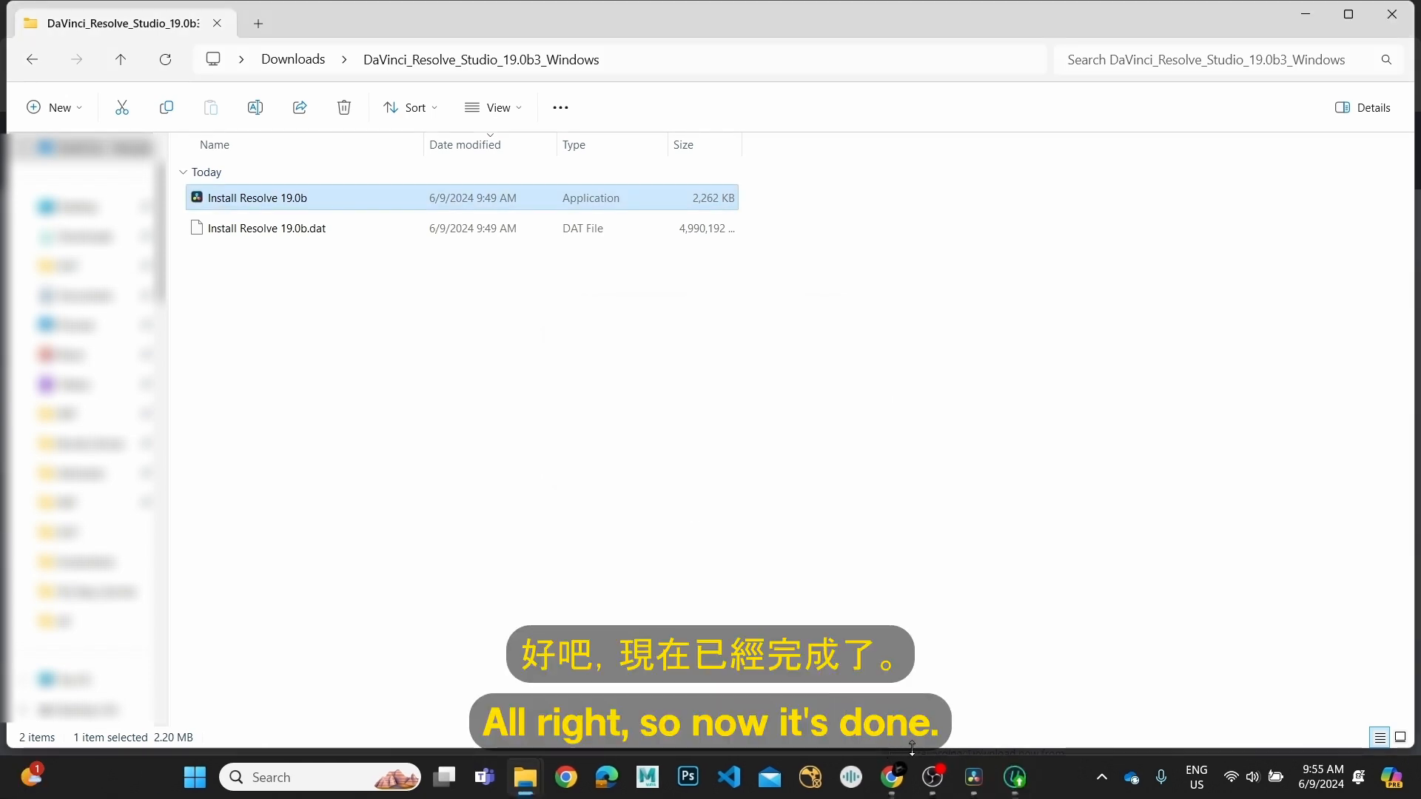
{"action": "double_click", "coordinate": [257, 198]}
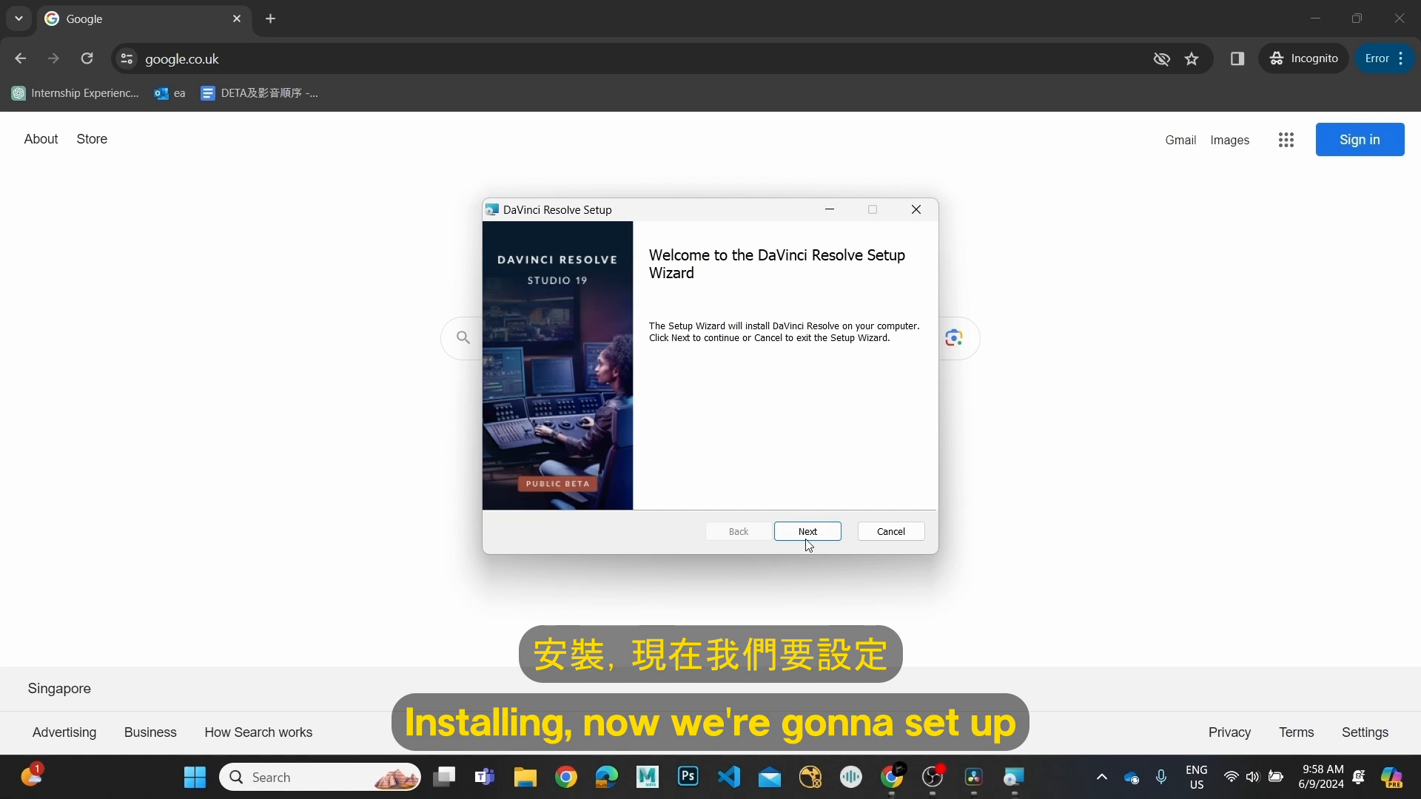
Accept the license terms, keep the default Program Files destination, and start installing DaVinci Resolve
{"action": "left_click", "coordinate": [809, 531]}
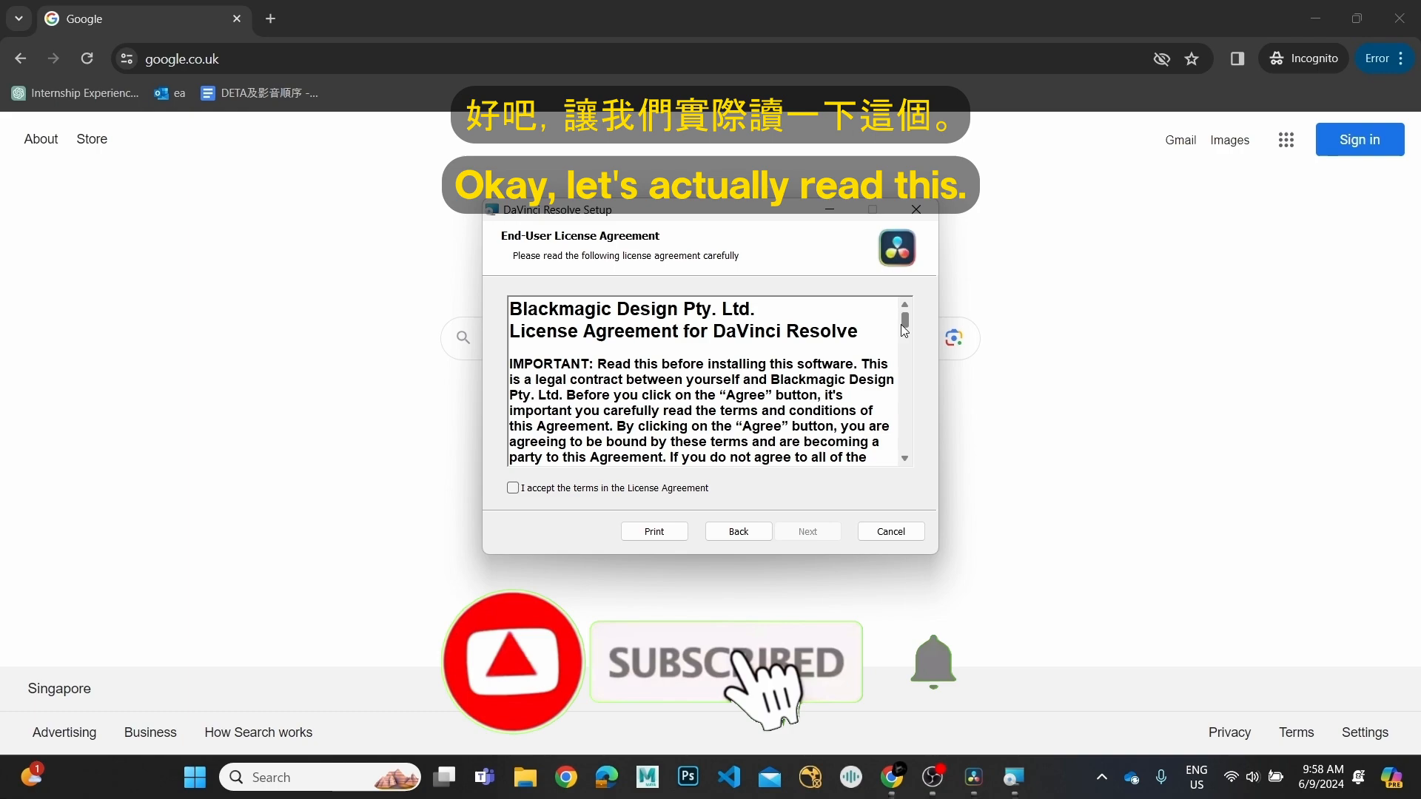
{"action": "left_click_drag", "start_coordinate": [903, 321], "coordinate": [903, 350]}
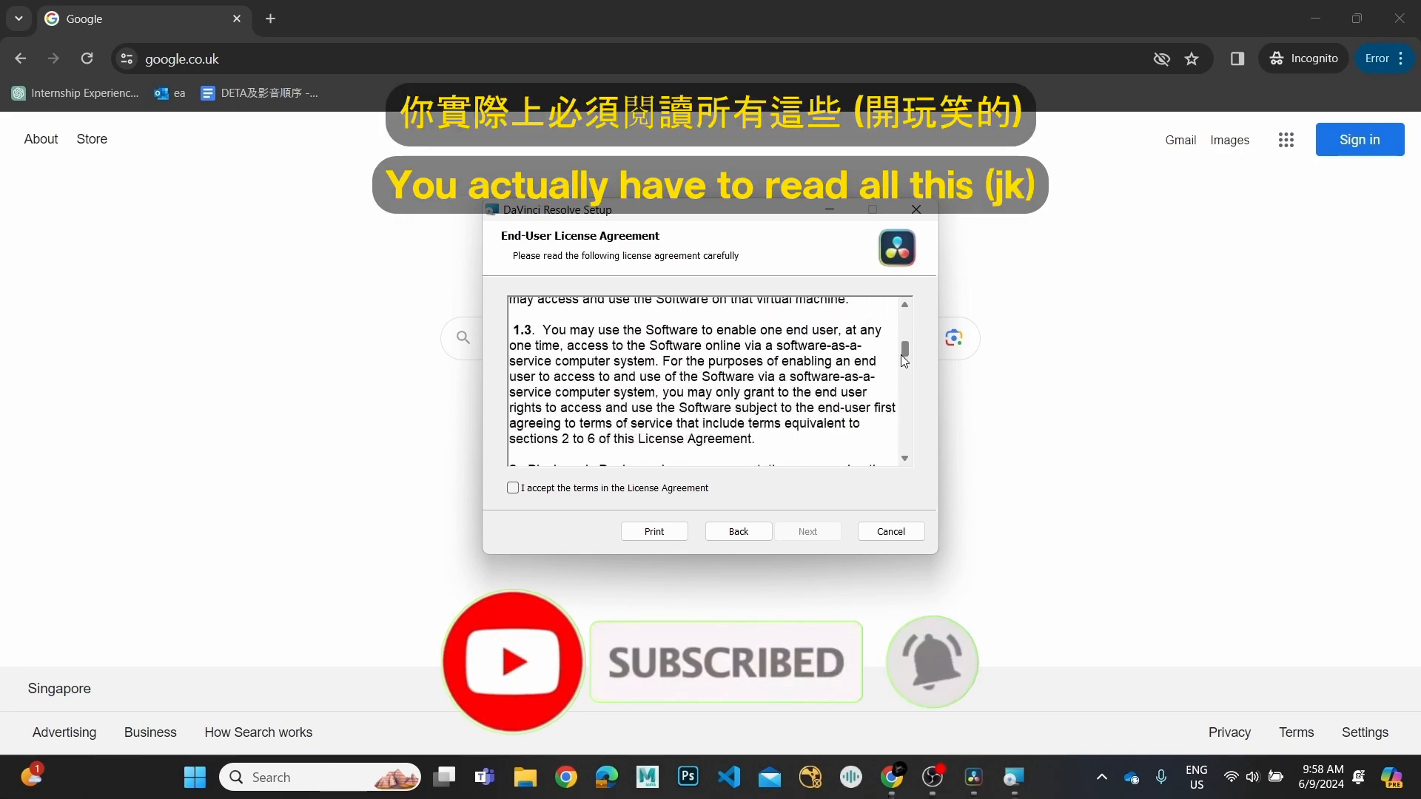
{"action": "left_click_drag", "start_coordinate": [903, 350], "coordinate": [903, 450]}
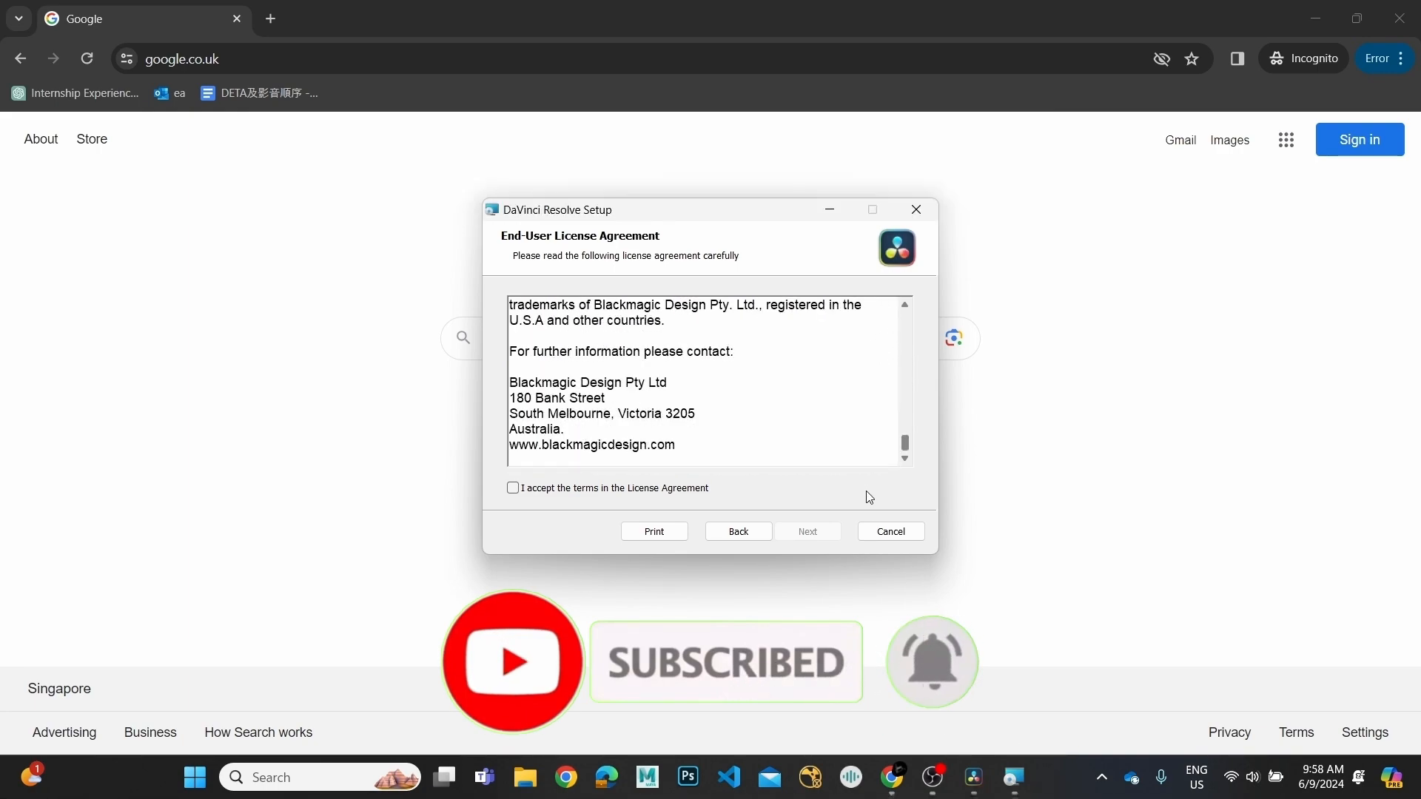
{"action": "left_click", "coordinate": [512, 489]}
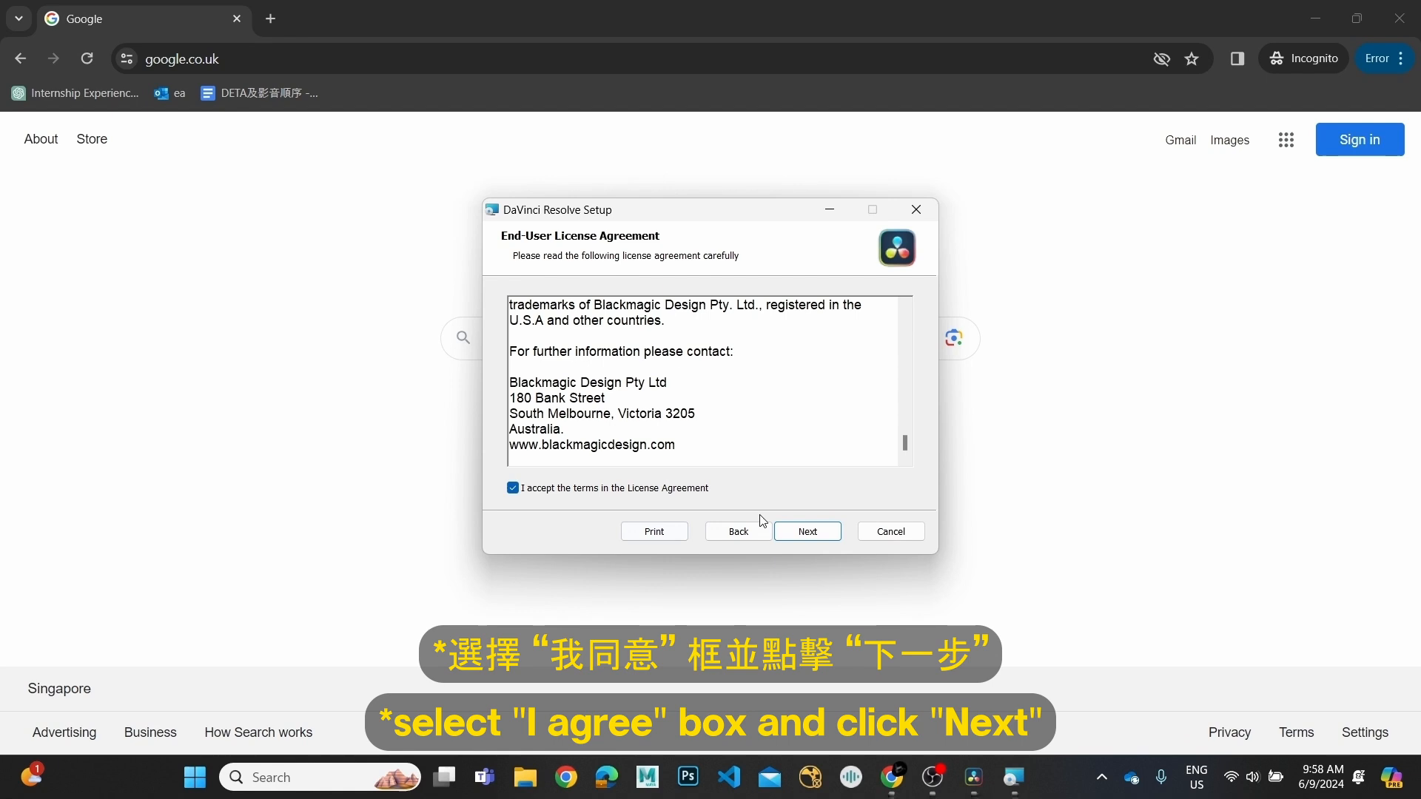
{"action": "left_click", "coordinate": [808, 531]}
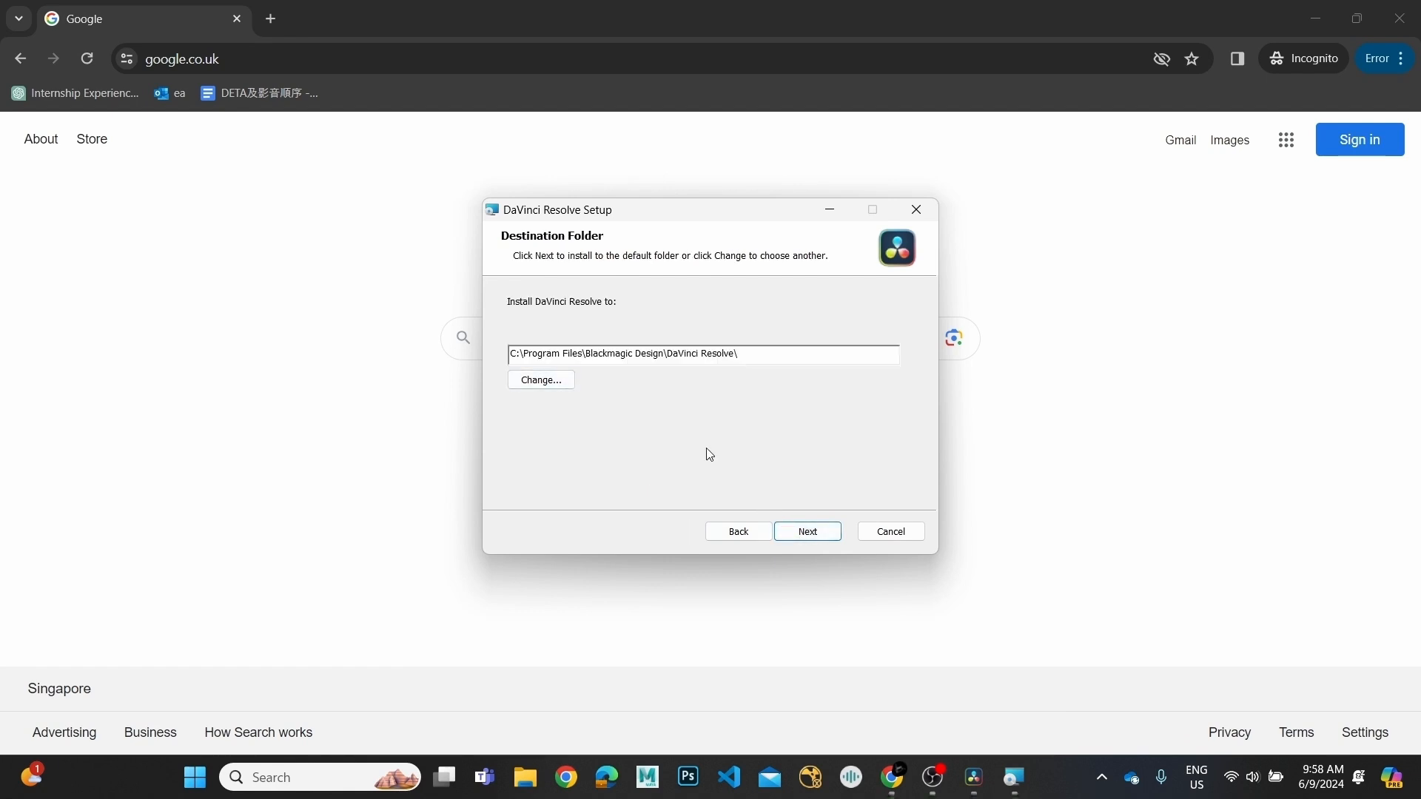
{"action": "left_click", "coordinate": [808, 532]}
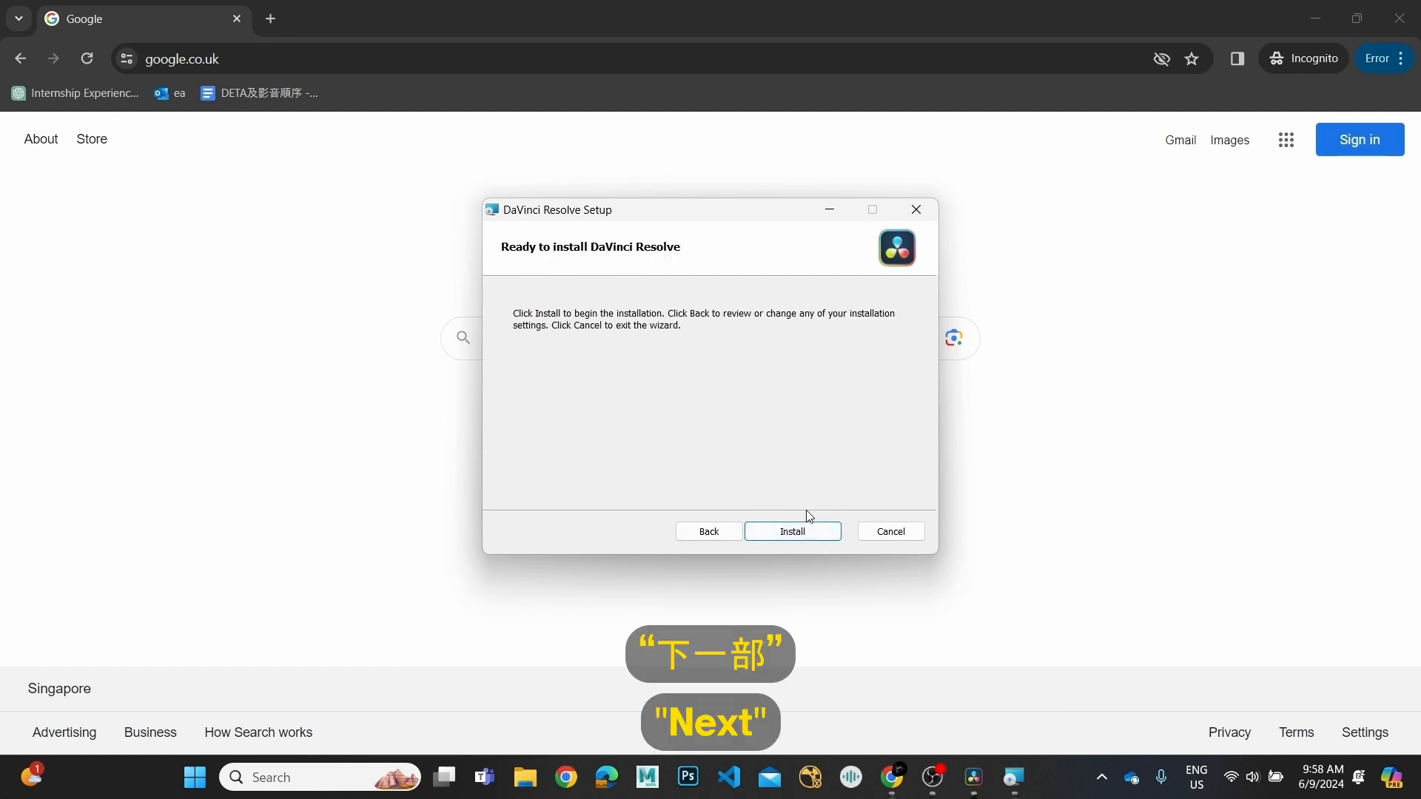
{"action": "left_click", "coordinate": [792, 532]}
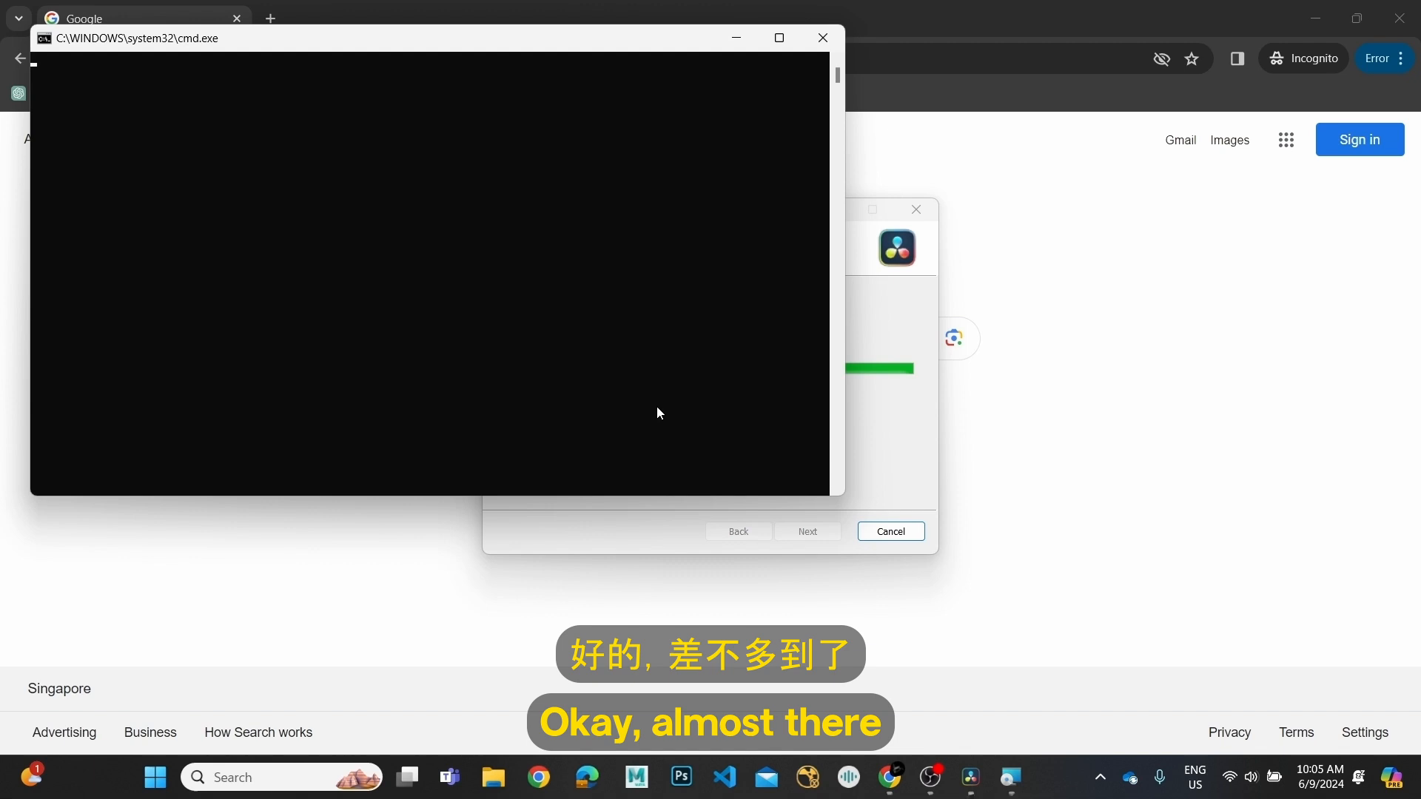
Wait while the installer progress bar and console window finish
{"action": "left_click", "coordinate": [823, 38]}
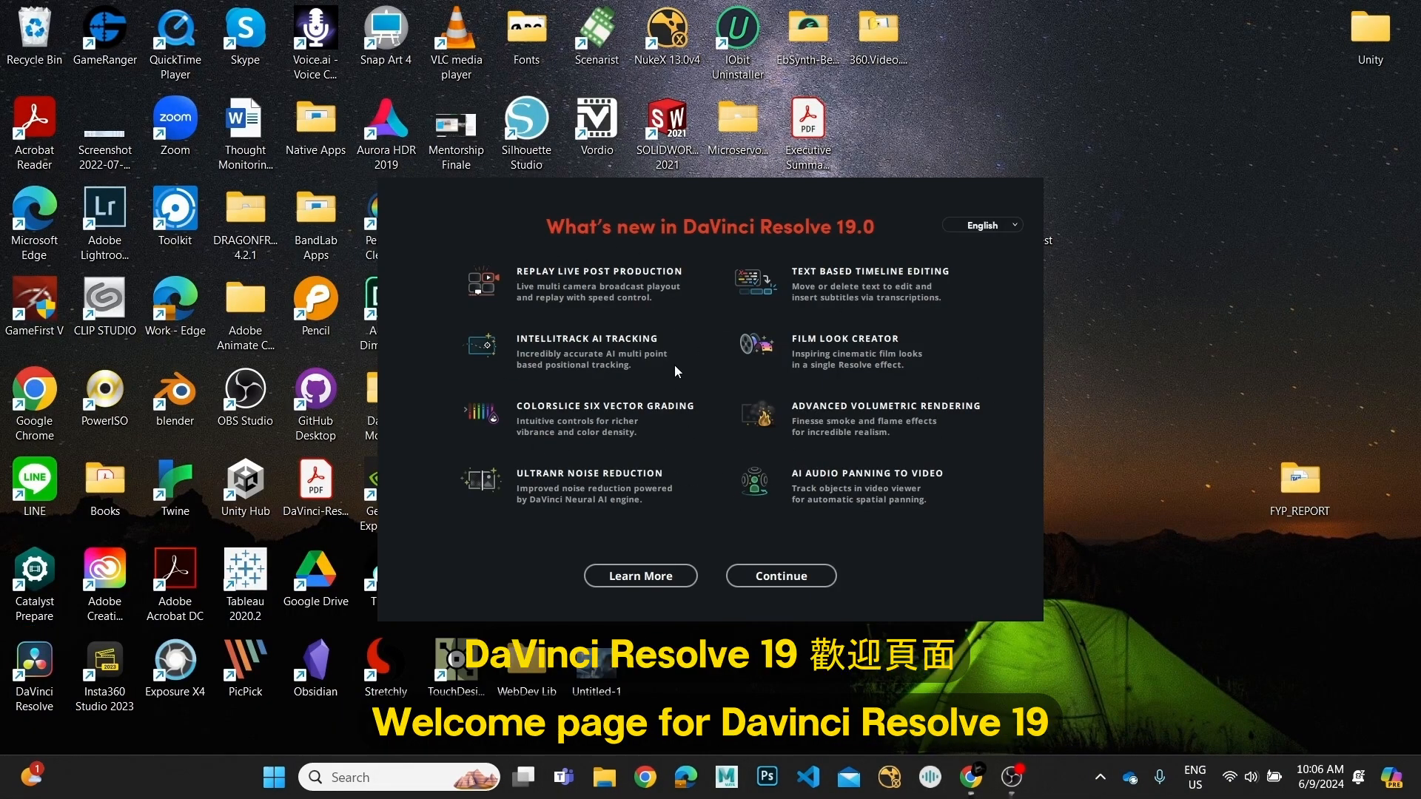
{"action": "mouse_move", "coordinate": [698, 432]}
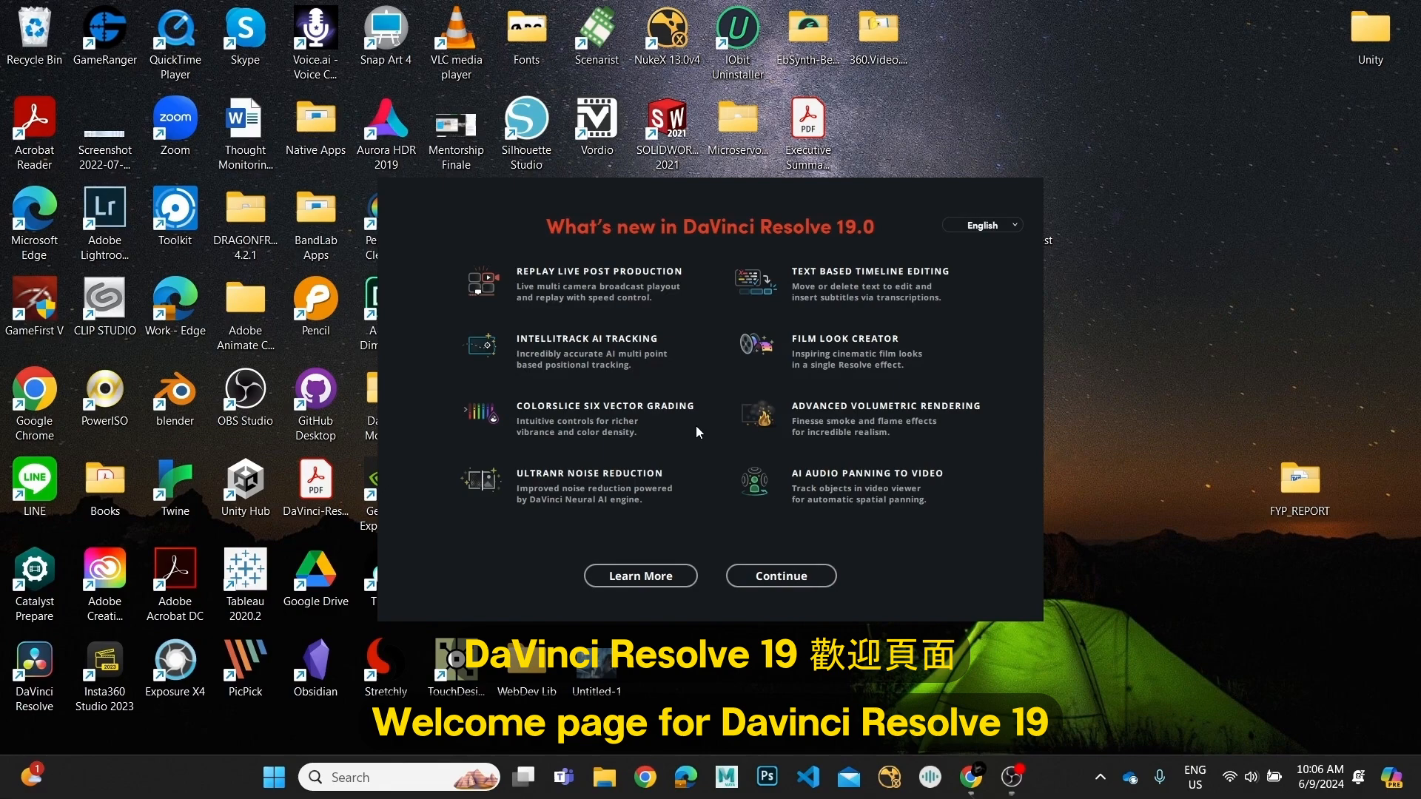
Continue past the What's new in DaVinci Resolve 19.0 screen to the project manager
{"action": "left_click", "coordinate": [781, 576]}
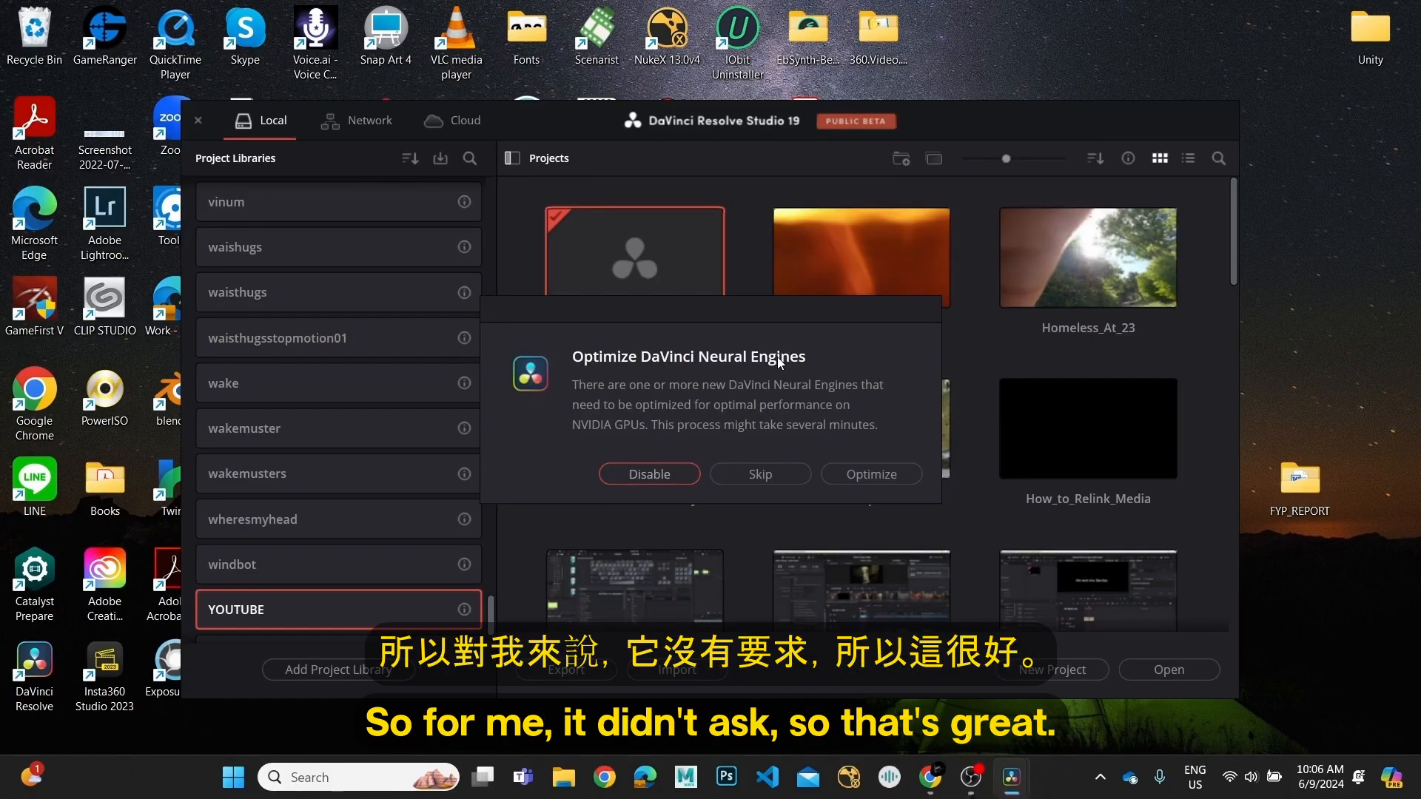
{"action": "mouse_move", "coordinate": [802, 410]}
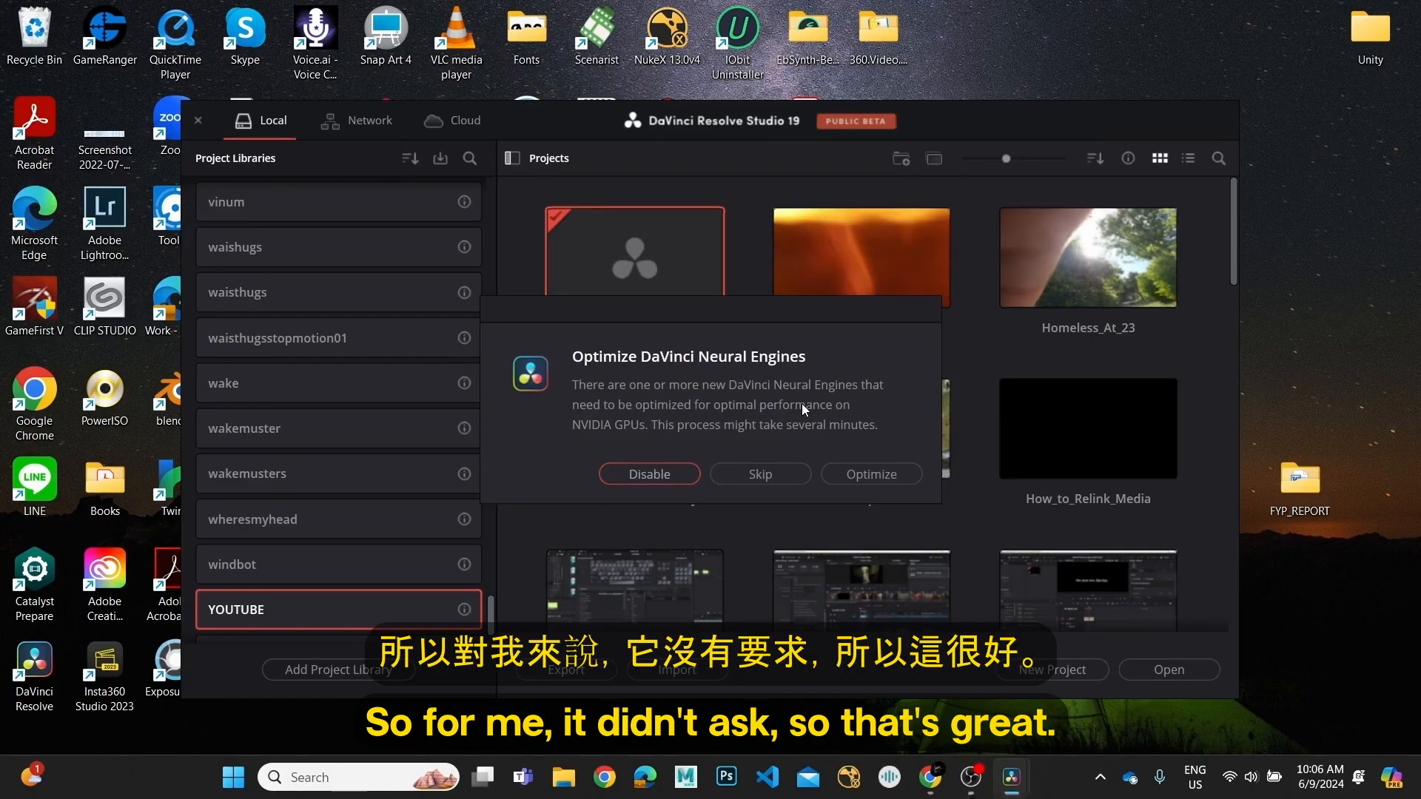
Start the DaVinci Neural Engines optimization, running engine 1 of 10
{"action": "left_click", "coordinate": [871, 473]}
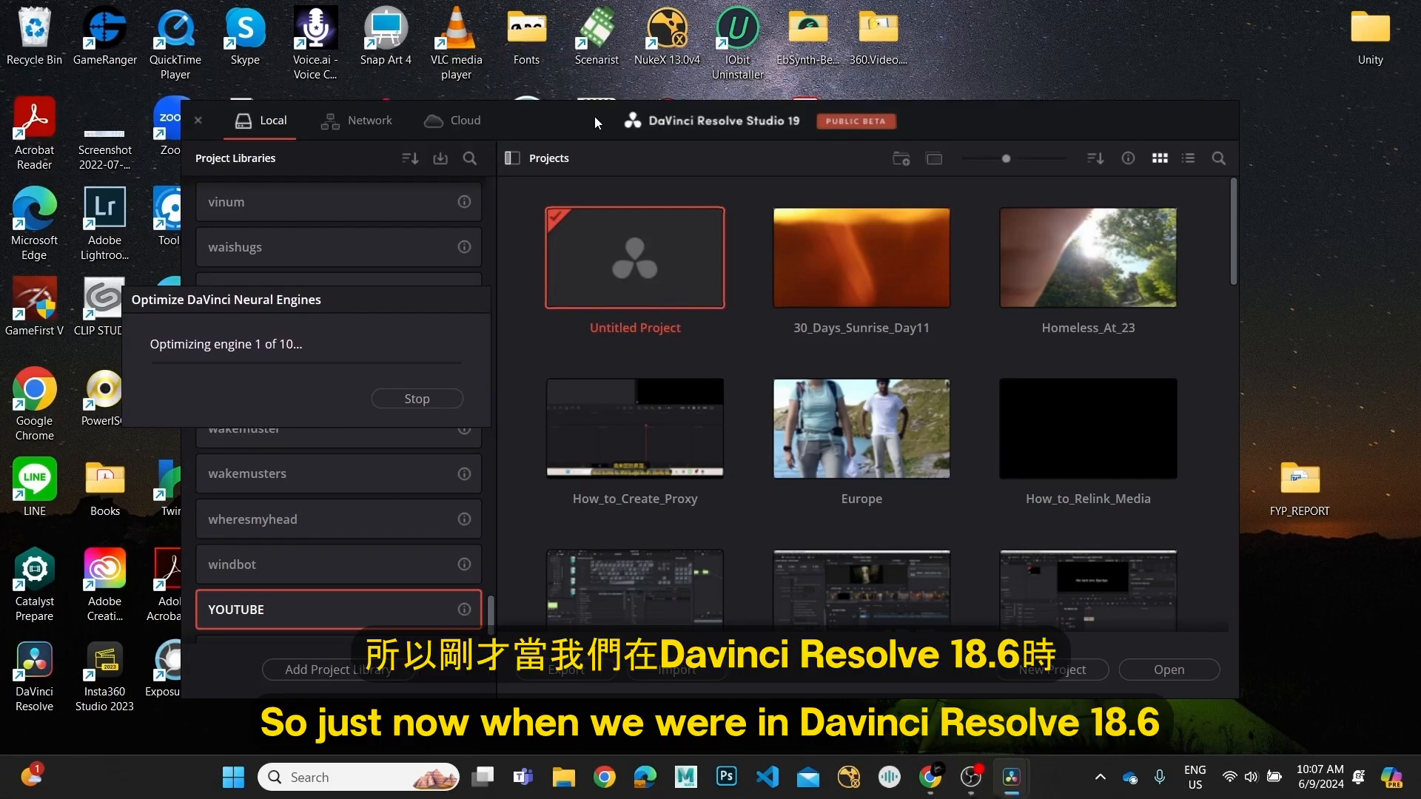
{"action": "mouse_move", "coordinate": [749, 127]}
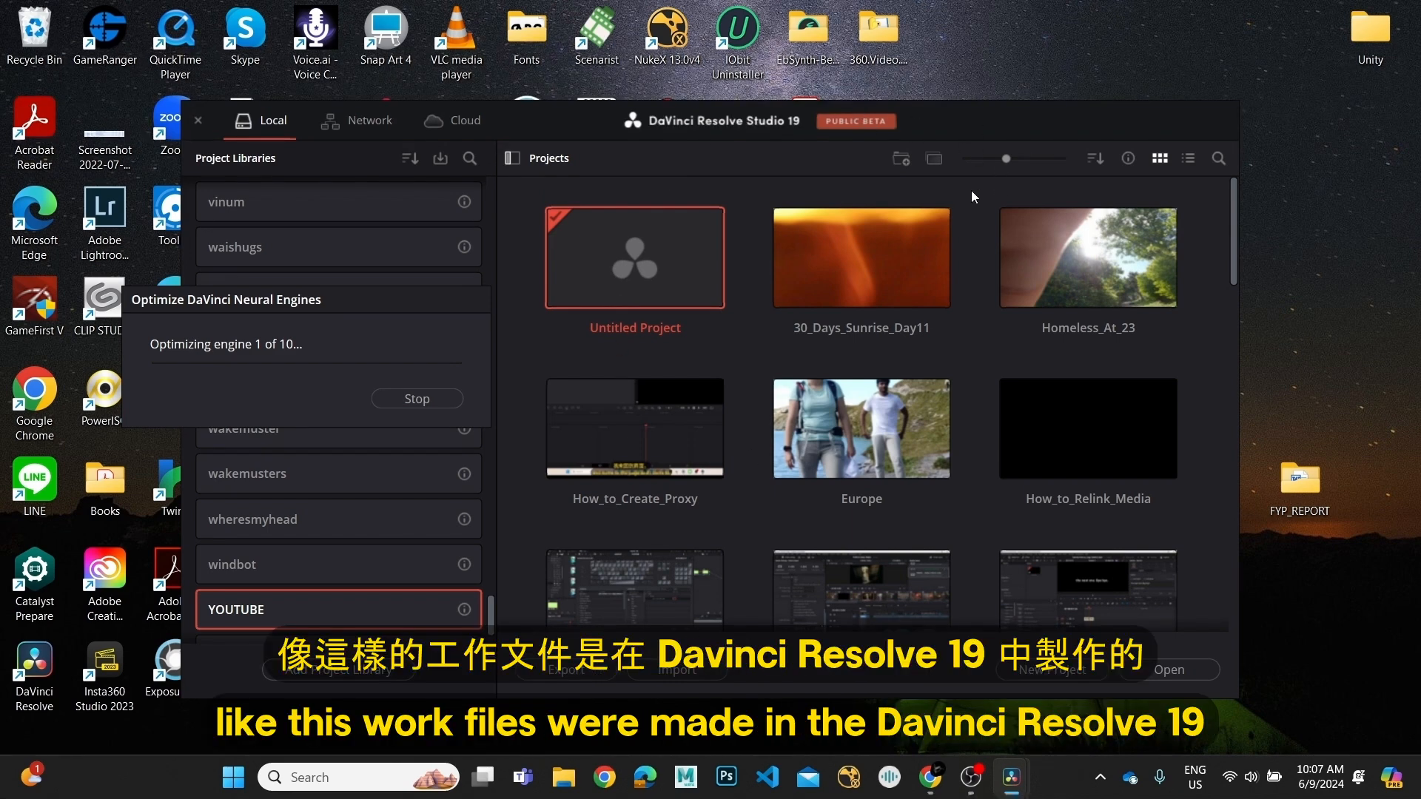
{"action": "mouse_move", "coordinate": [800, 133]}
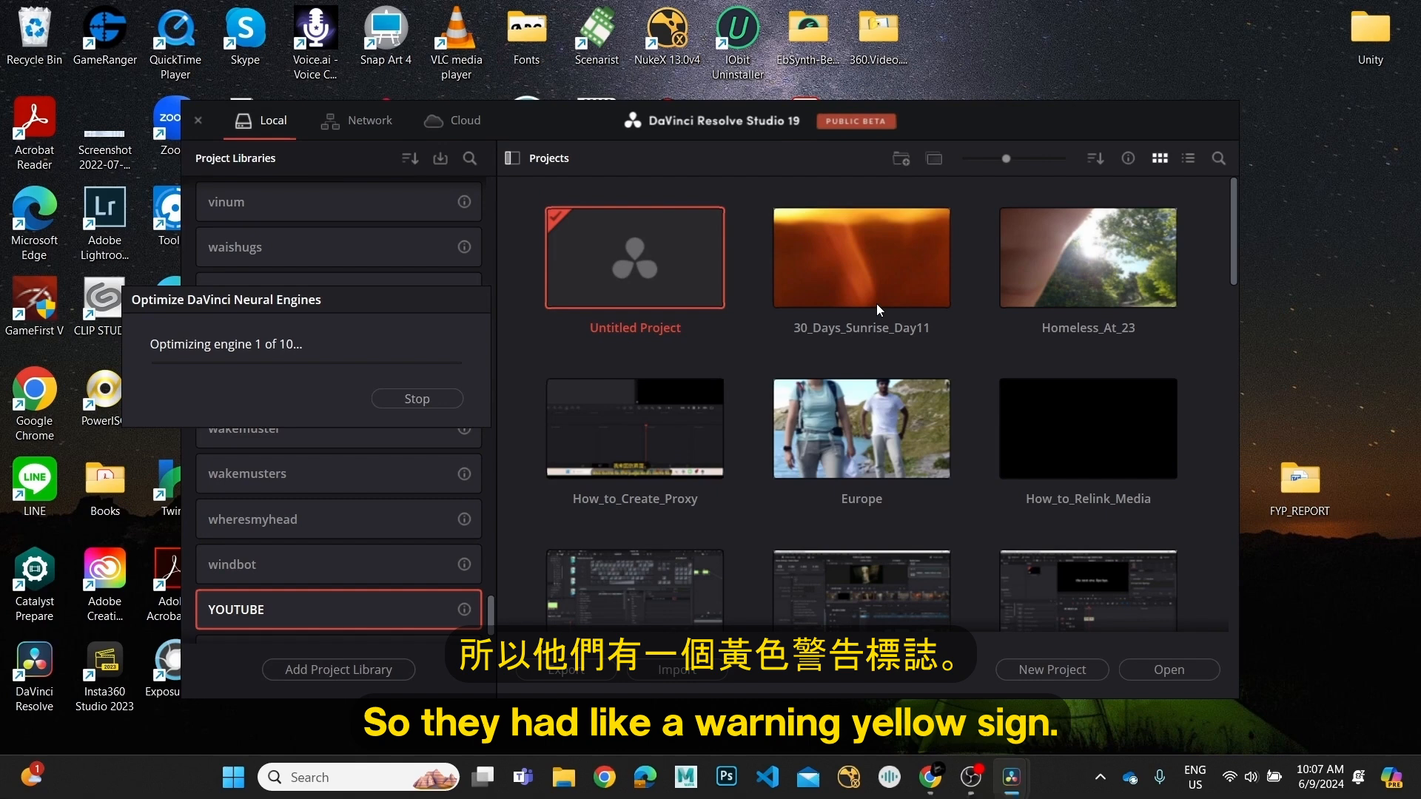
{"action": "mouse_move", "coordinate": [1016, 122]}
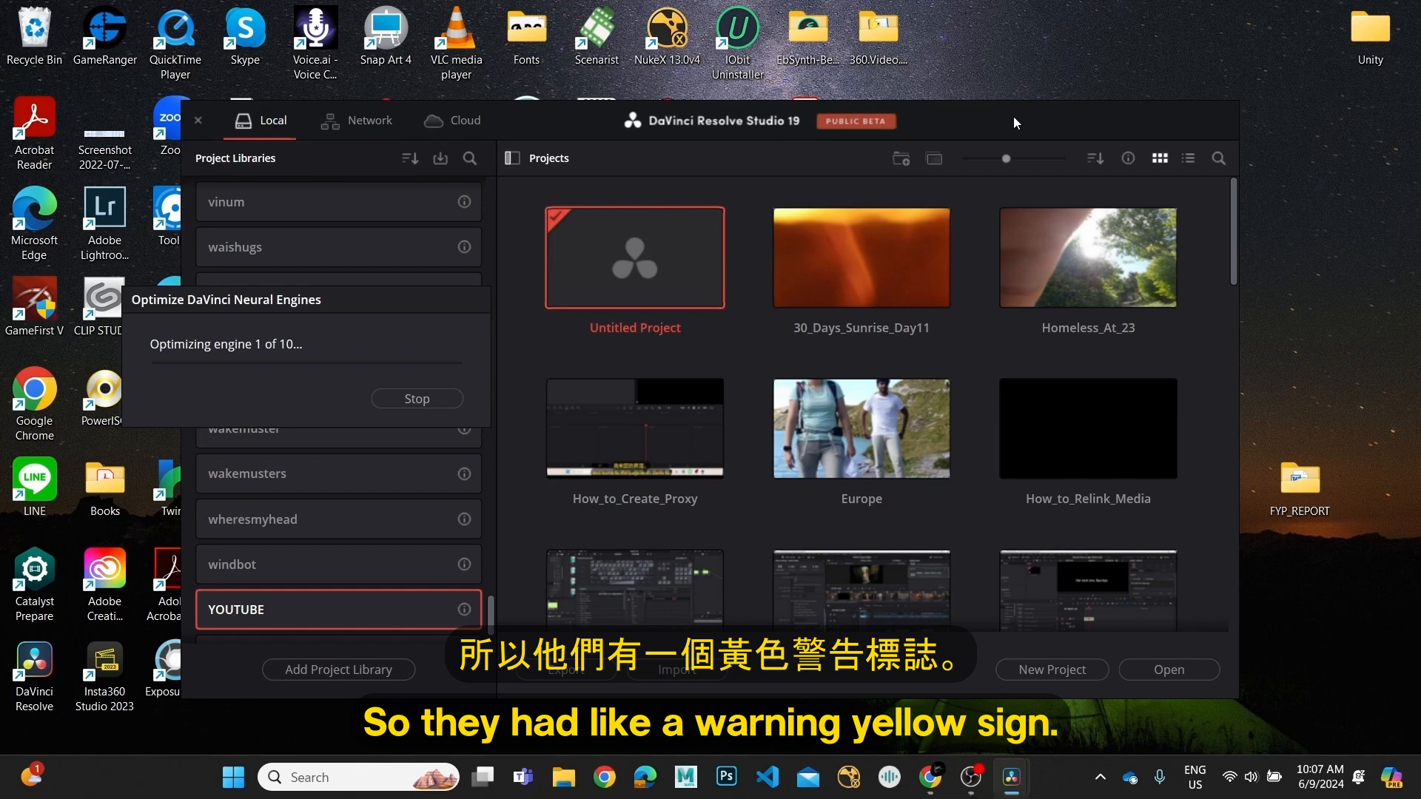
{"action": "mouse_move", "coordinate": [770, 202]}
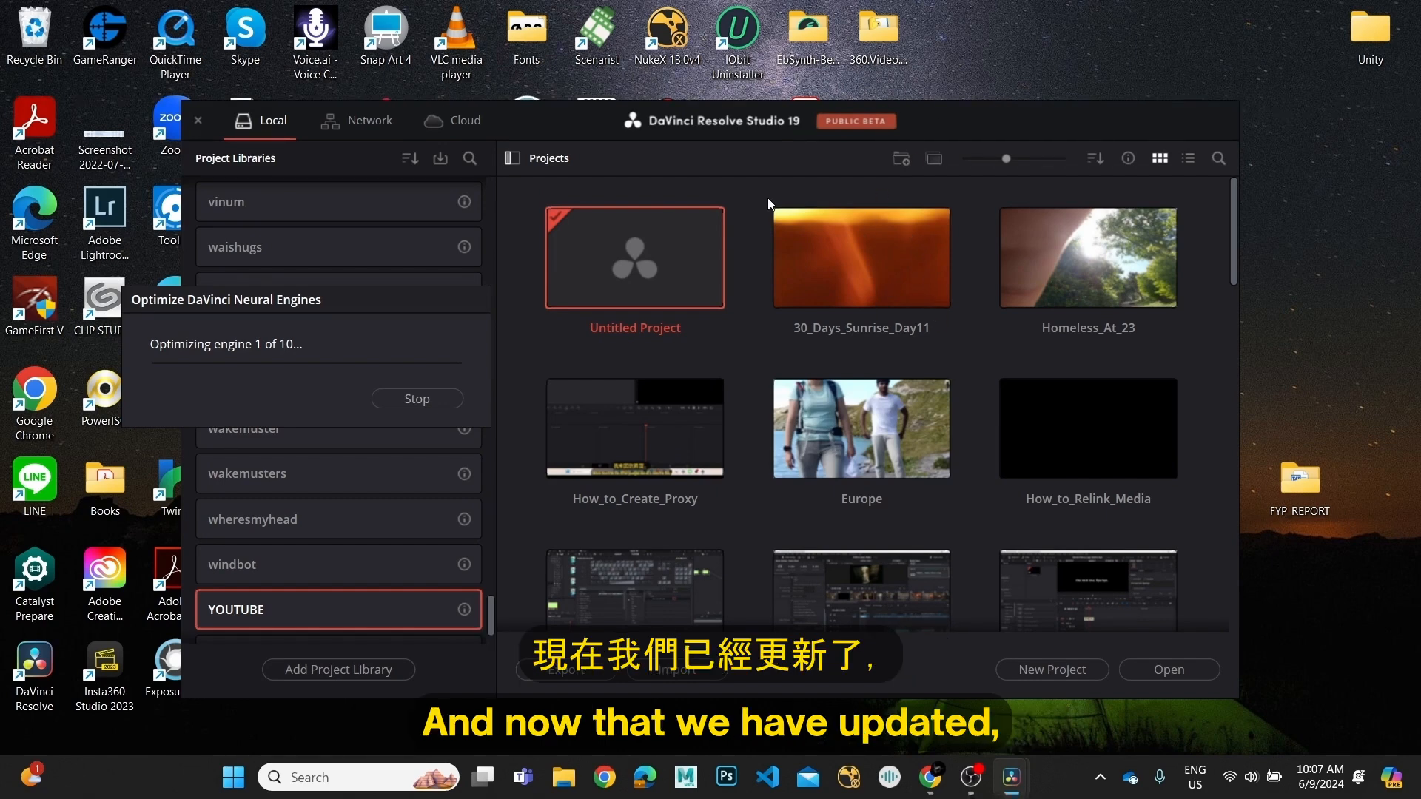